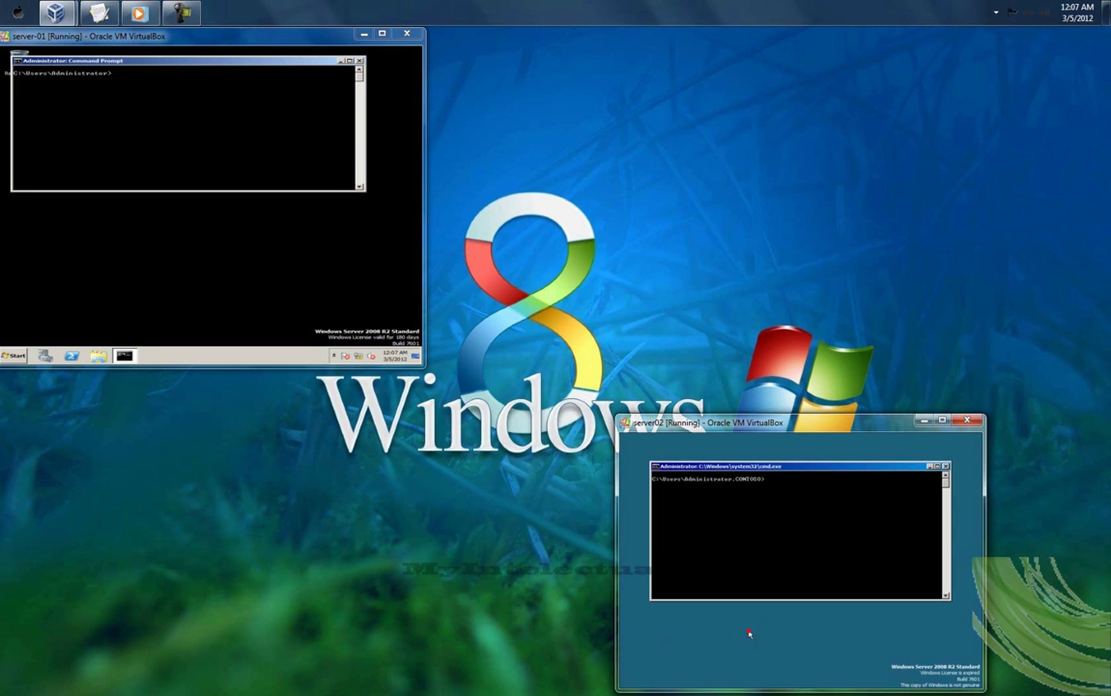
- Bring up server02's Adapter 1 network settings from the VM's Devices > Network Adapters menu
{"action": "right_click", "coordinate": [748, 633]}
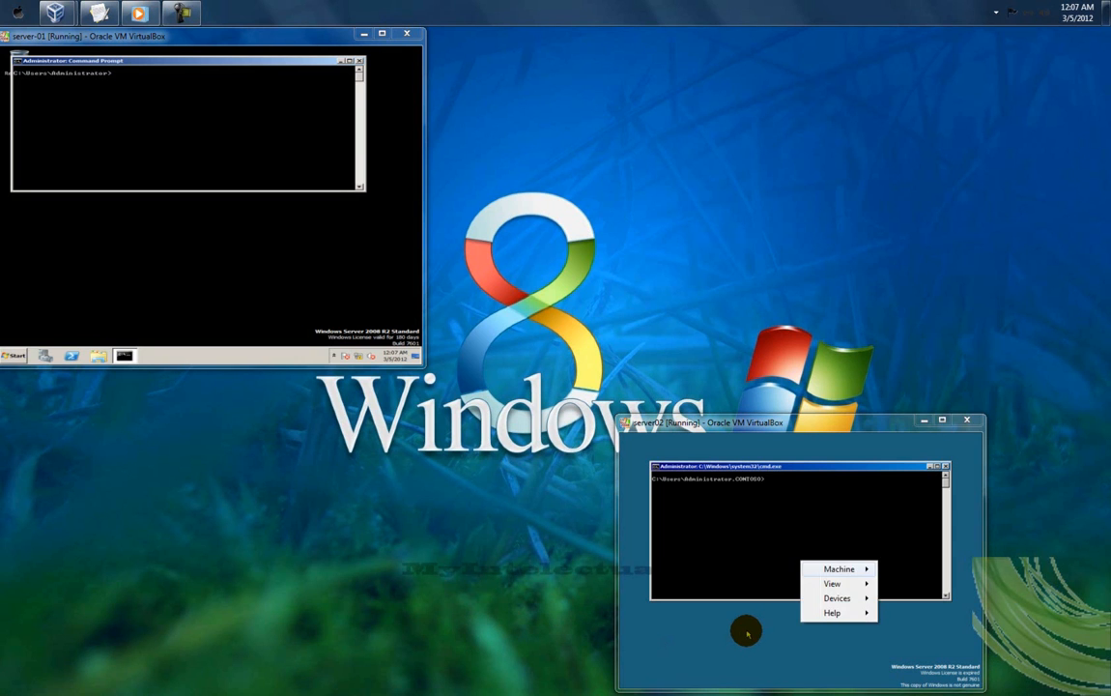
{"action": "left_click", "coordinate": [832, 581]}
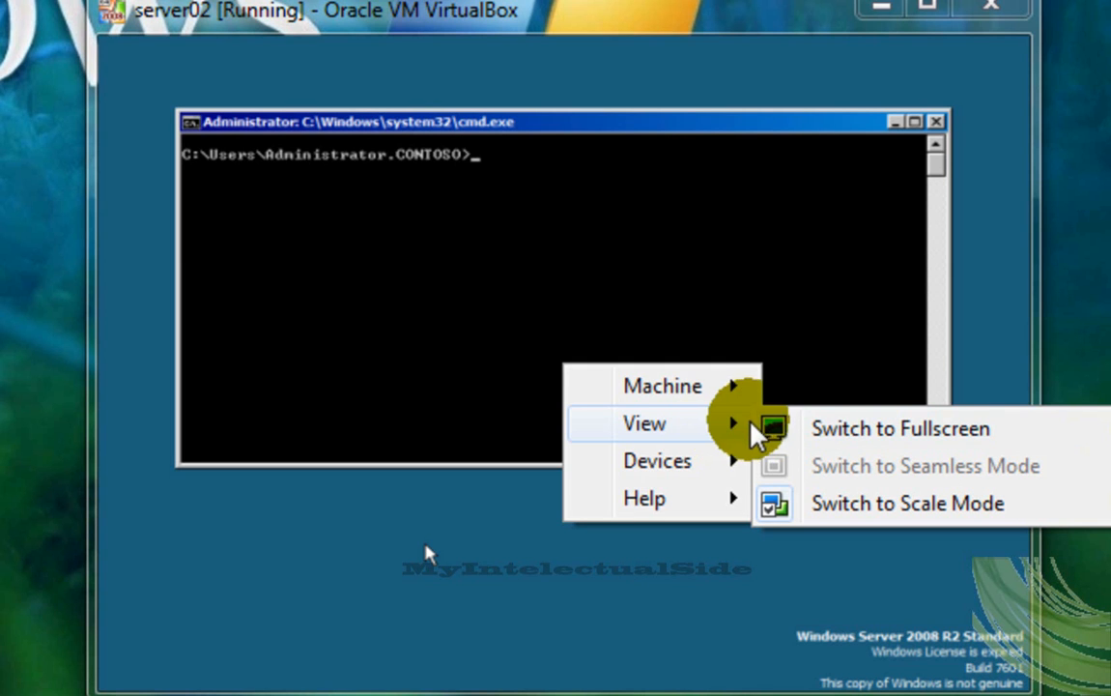
{"action": "mouse_move", "coordinate": [672, 461]}
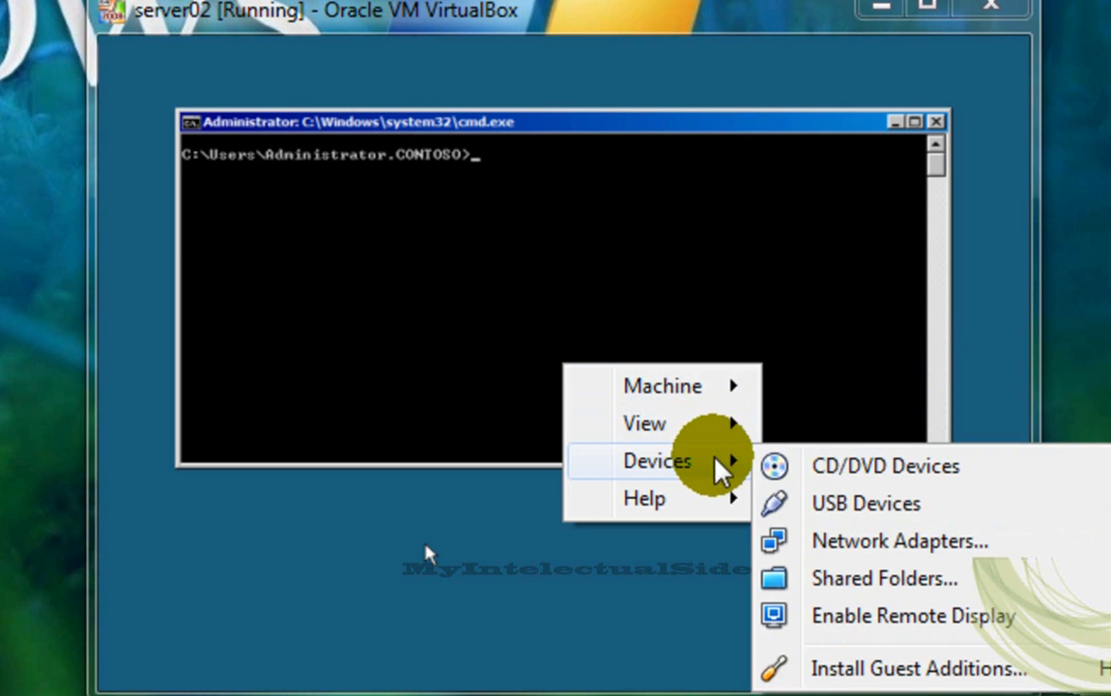
{"action": "mouse_move", "coordinate": [855, 542]}
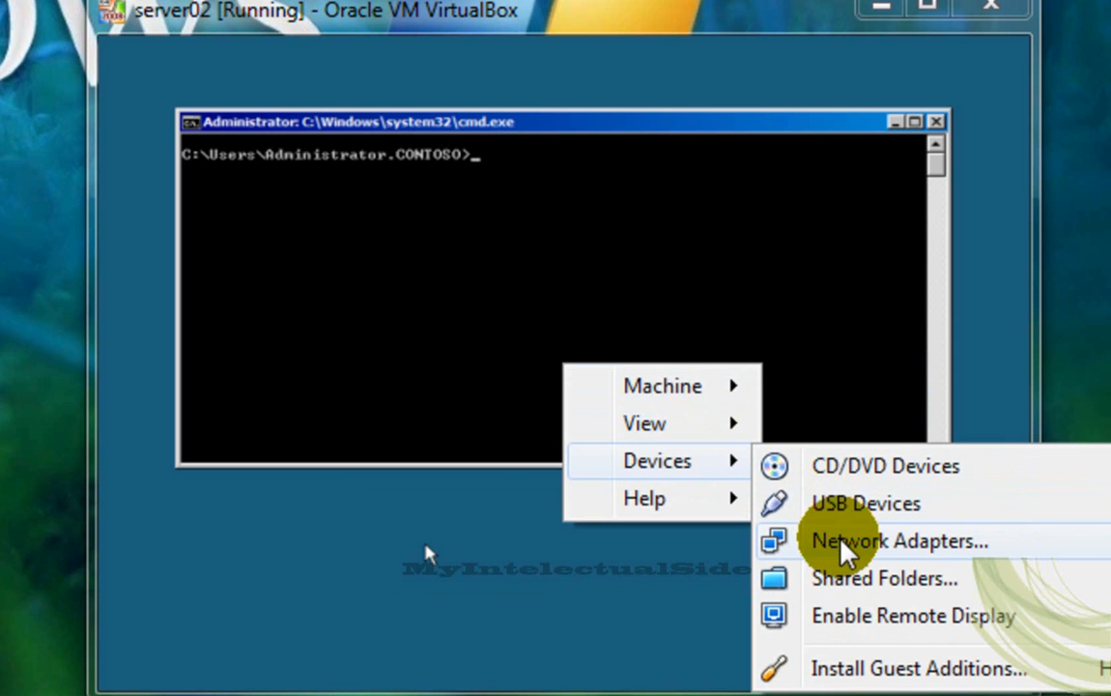
{"action": "left_click", "coordinate": [885, 541]}
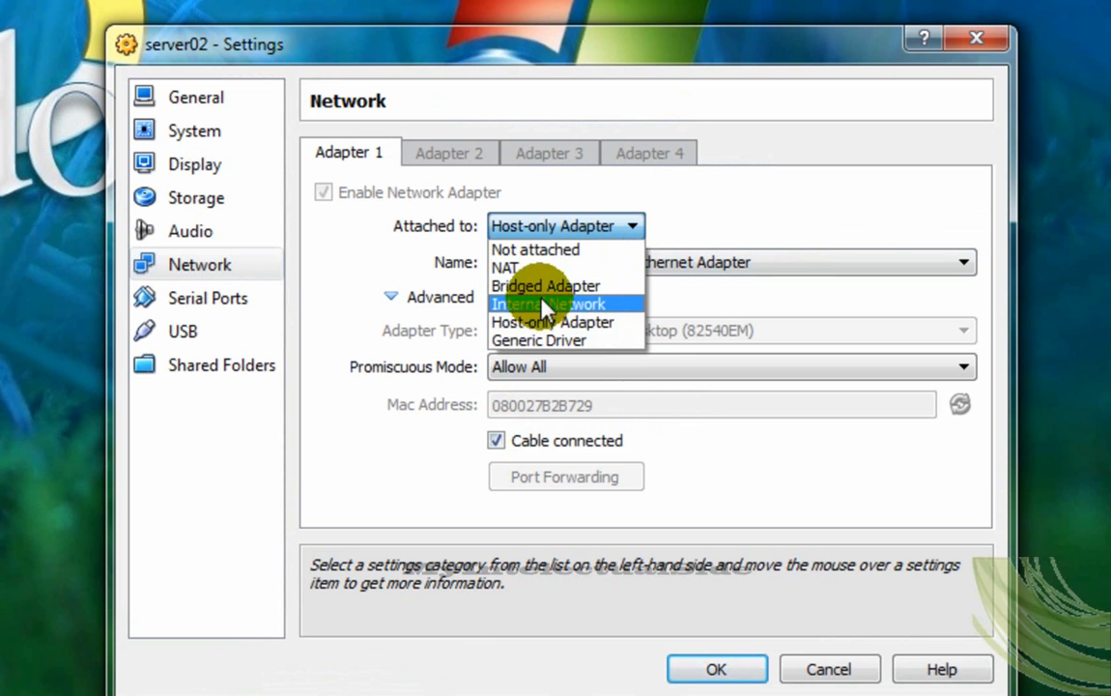
{"action": "mouse_move", "coordinate": [638, 328]}
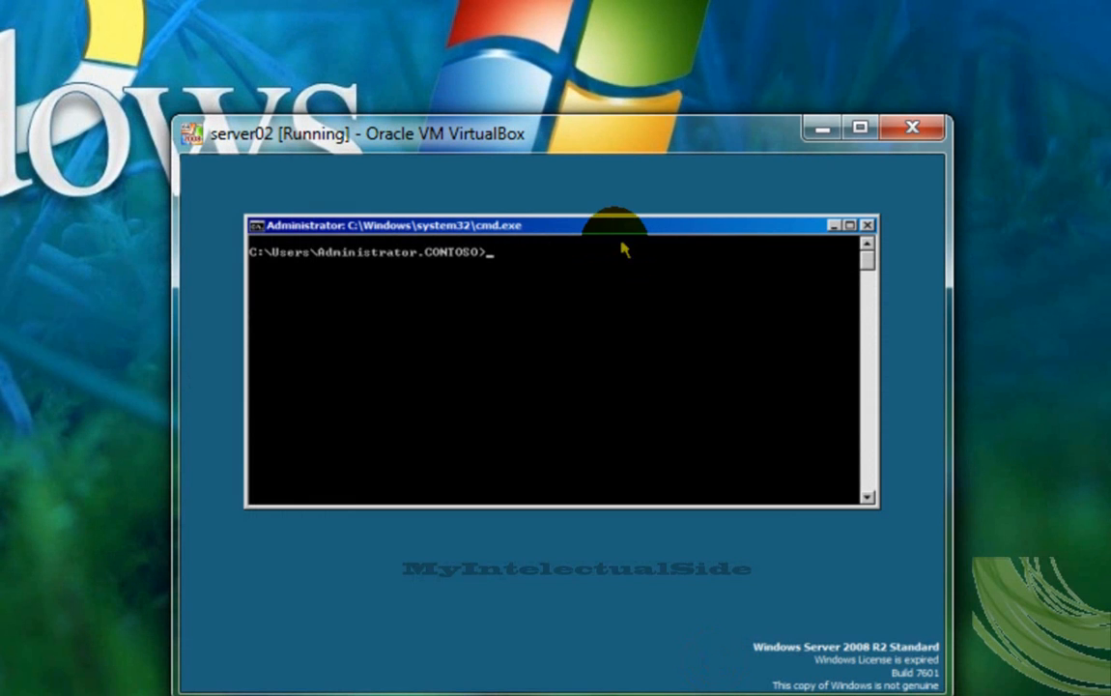
- Ping 10.0.0.11 from server02's command prompt, getting destination host unreachable replies
{"action": "type", "text": "p"}
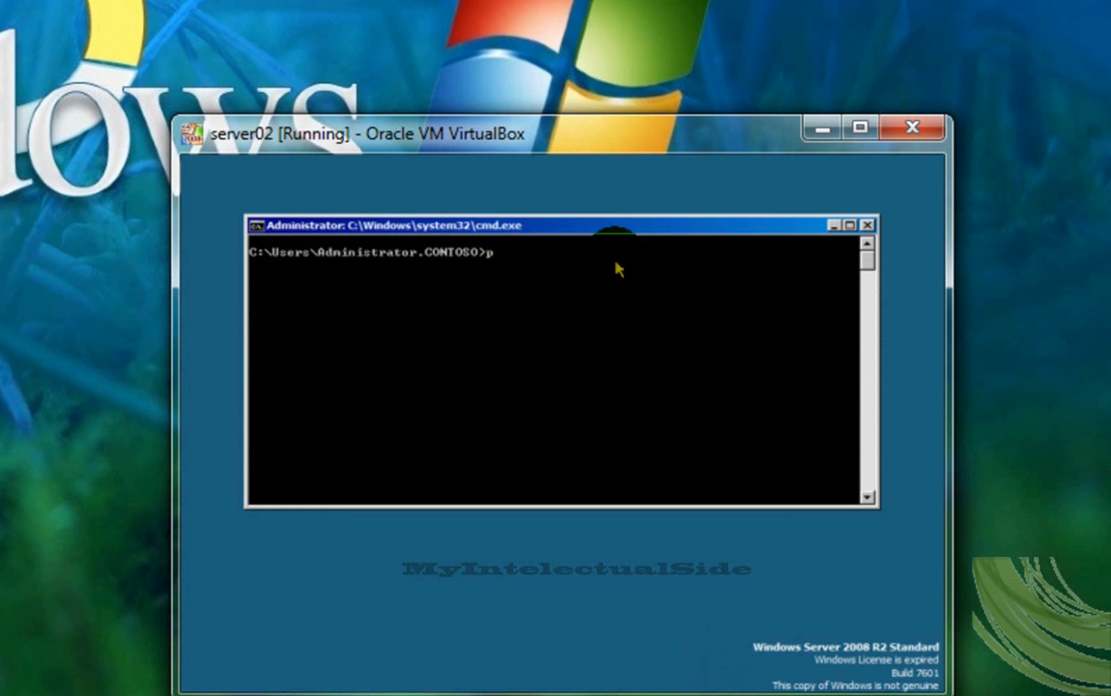
{"action": "type", "text": "ing 10.0.0"}
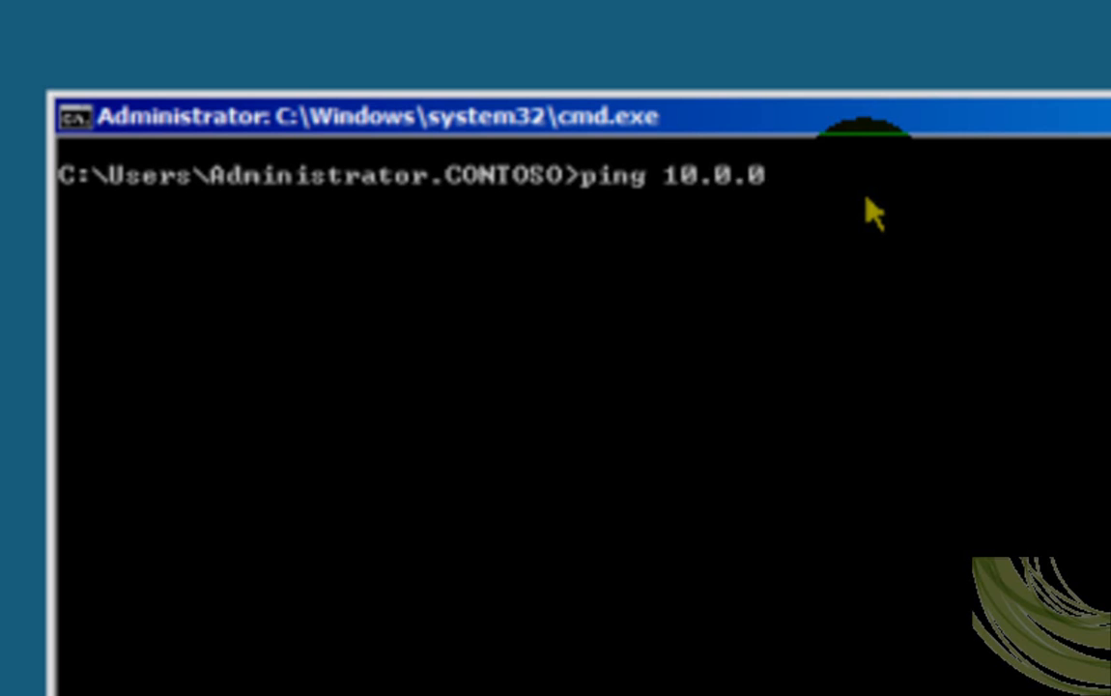
{"action": "type", "text": "11"}
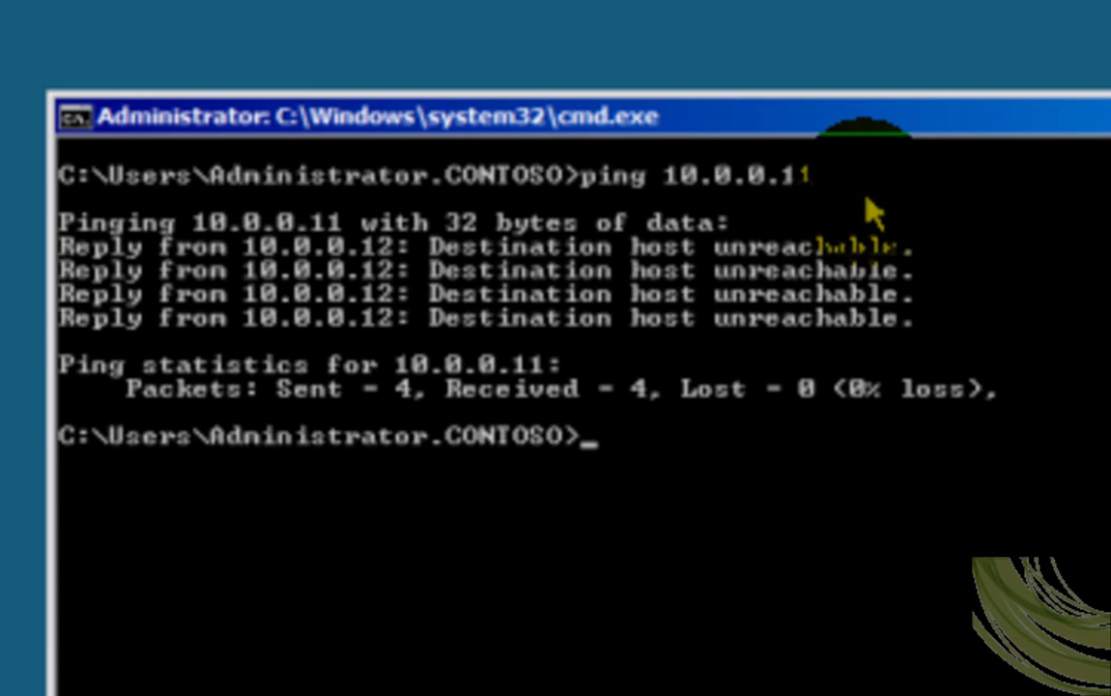
{"action": "mouse_move", "coordinate": [23, 252]}
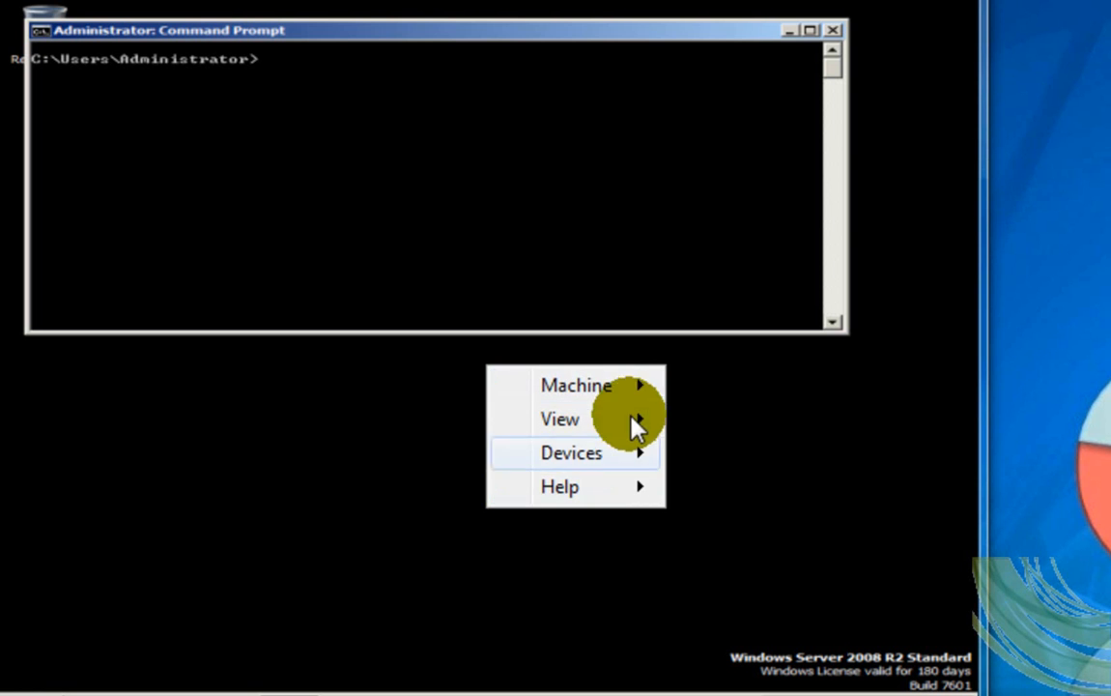
- Set server-01's Adapter 1 to be attached to Internal Network
{"action": "left_click", "coordinate": [731, 526]}
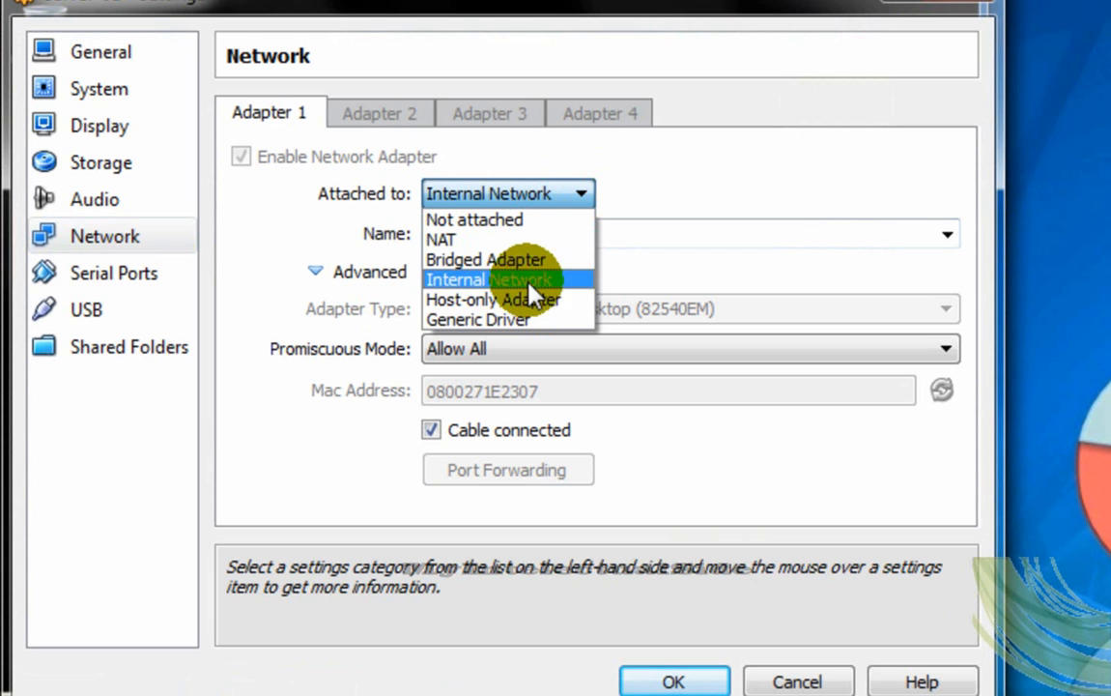
{"action": "left_click", "coordinate": [475, 279]}
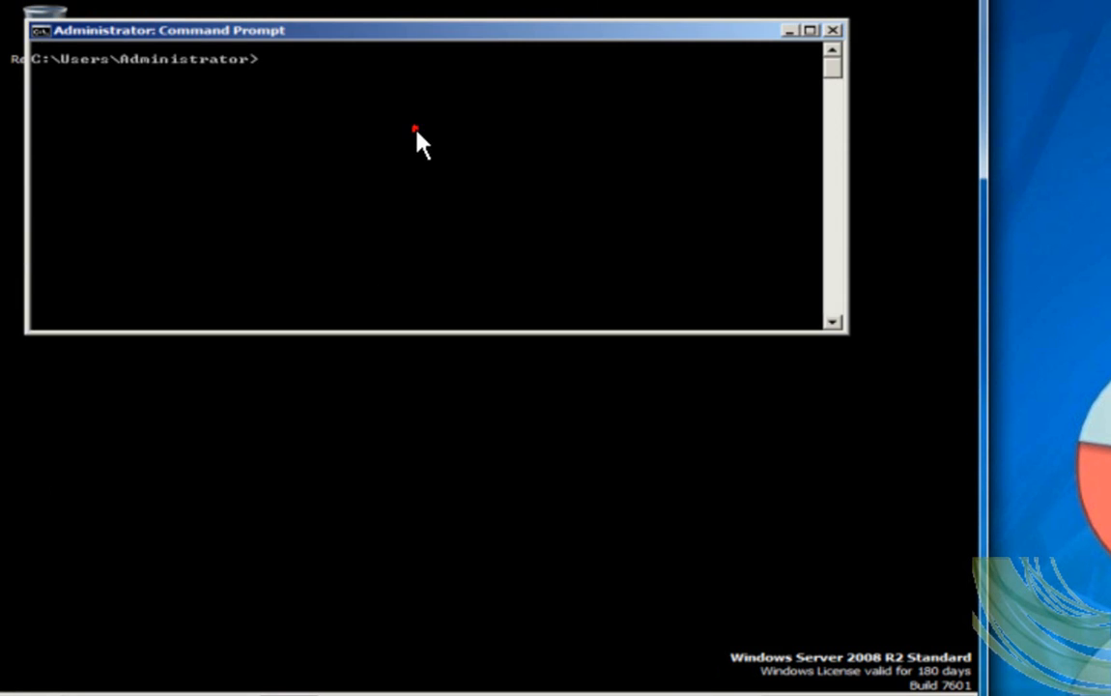
- Ping 10.0.0.12 from server-01's command prompt; replies report destination host unreachable
{"action": "type", "text": "p"}
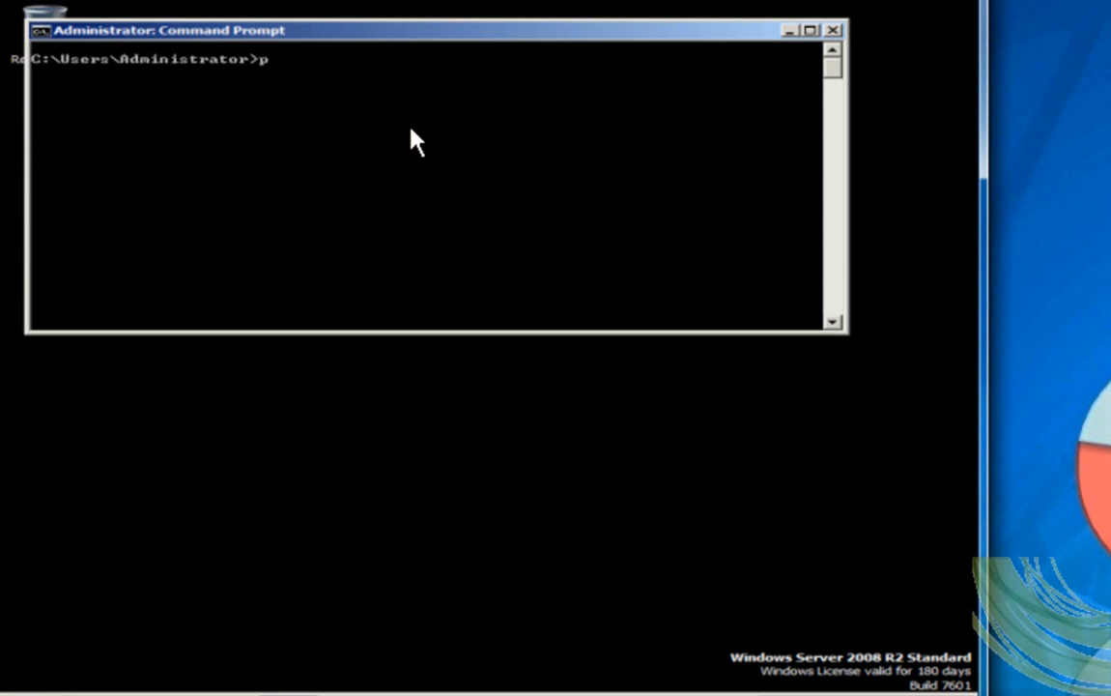
{"action": "type", "text": "ing"}
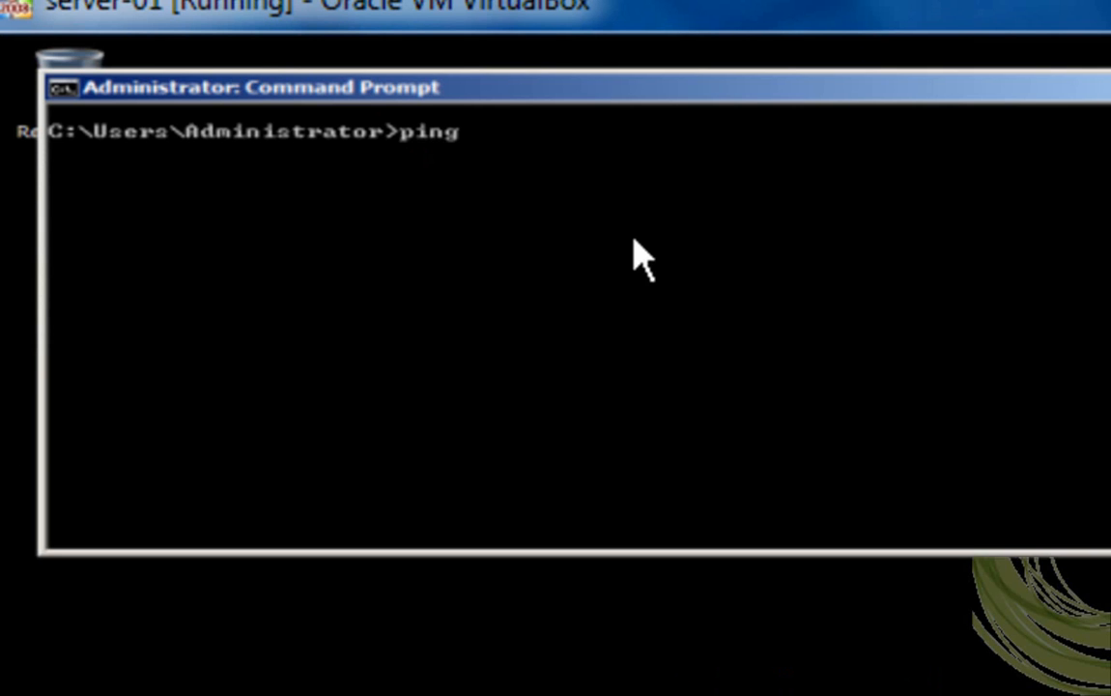
{"action": "type", "text": "10.0.0"}
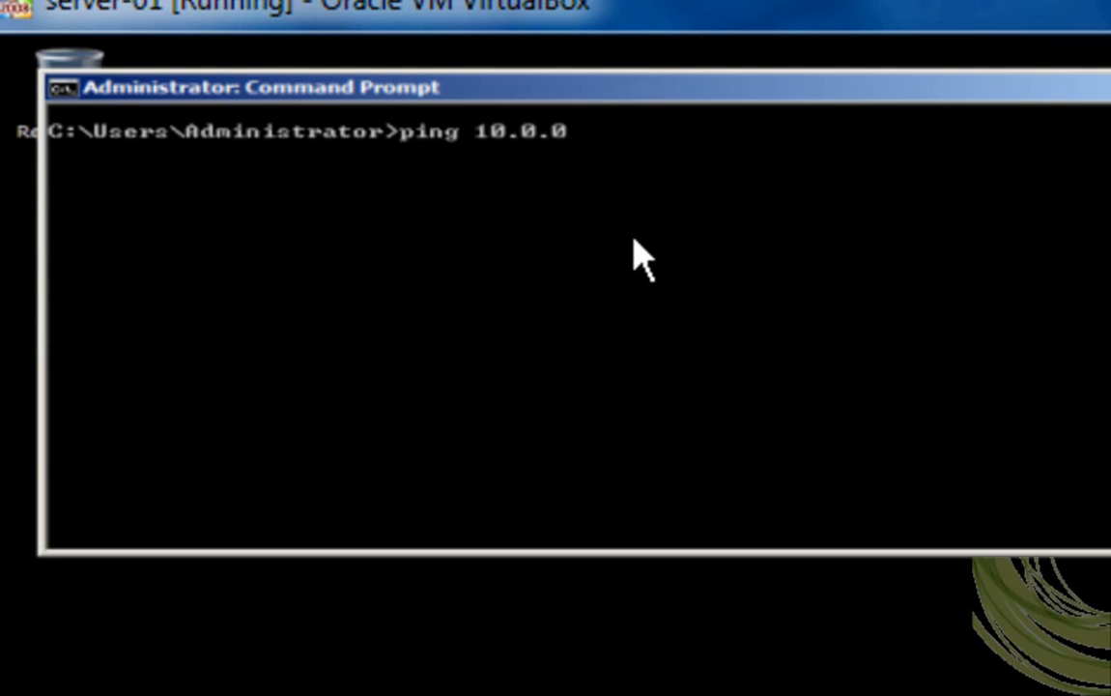
{"action": "type", "text": ".12"}
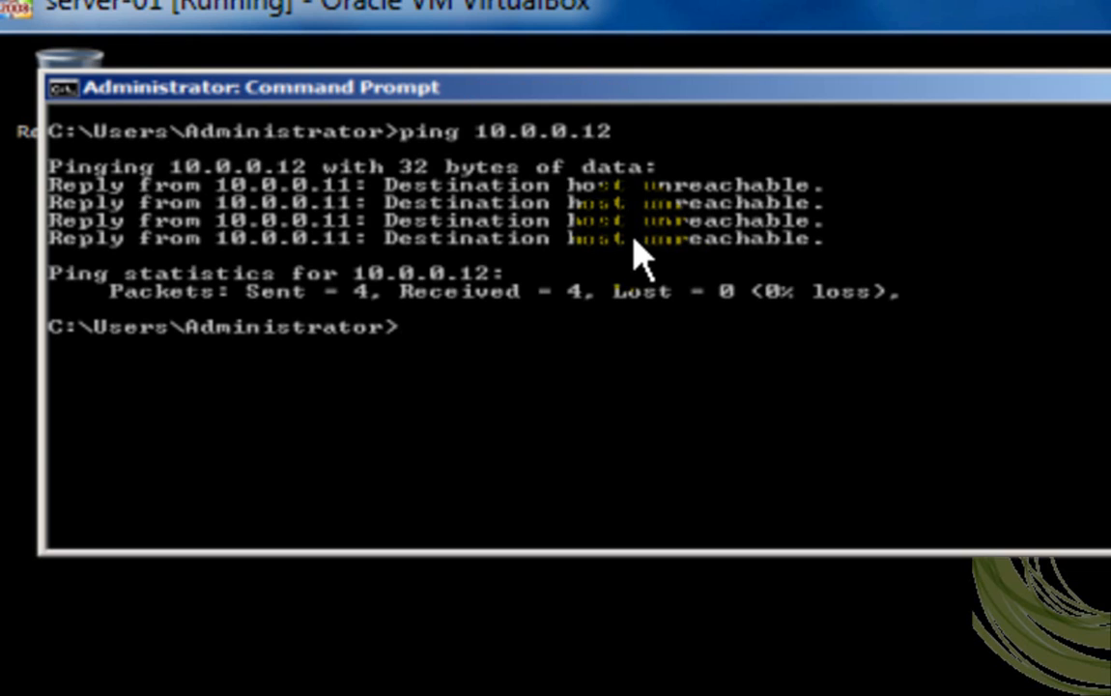
{"action": "mouse_move", "coordinate": [585, 415]}
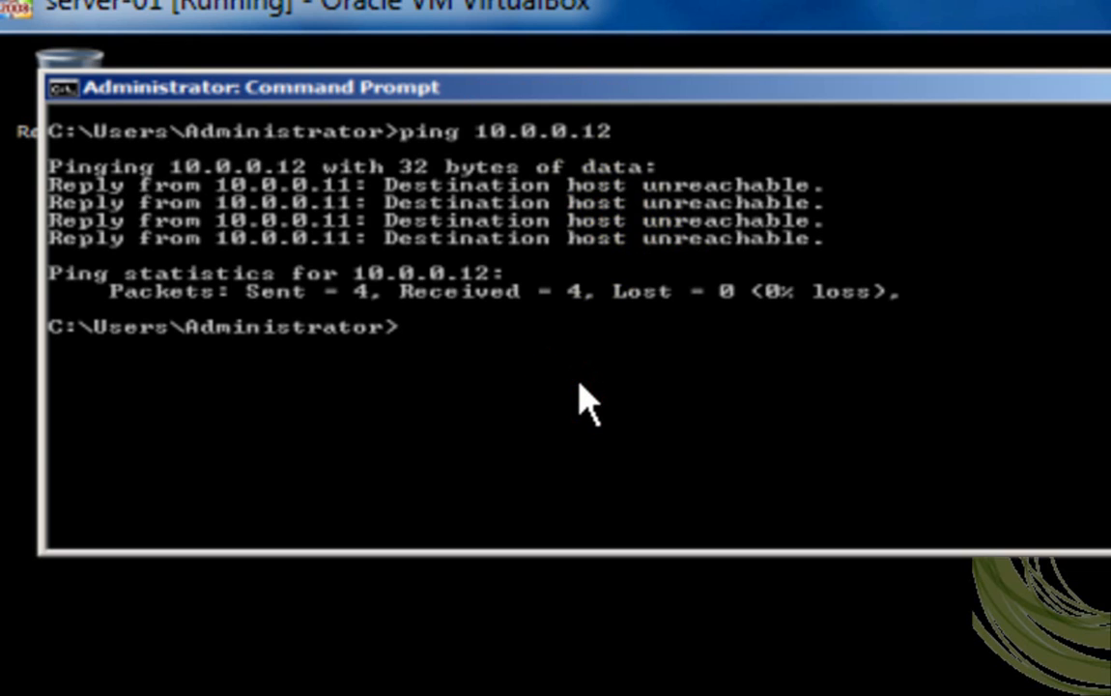
{"action": "type", "text": "ec"}
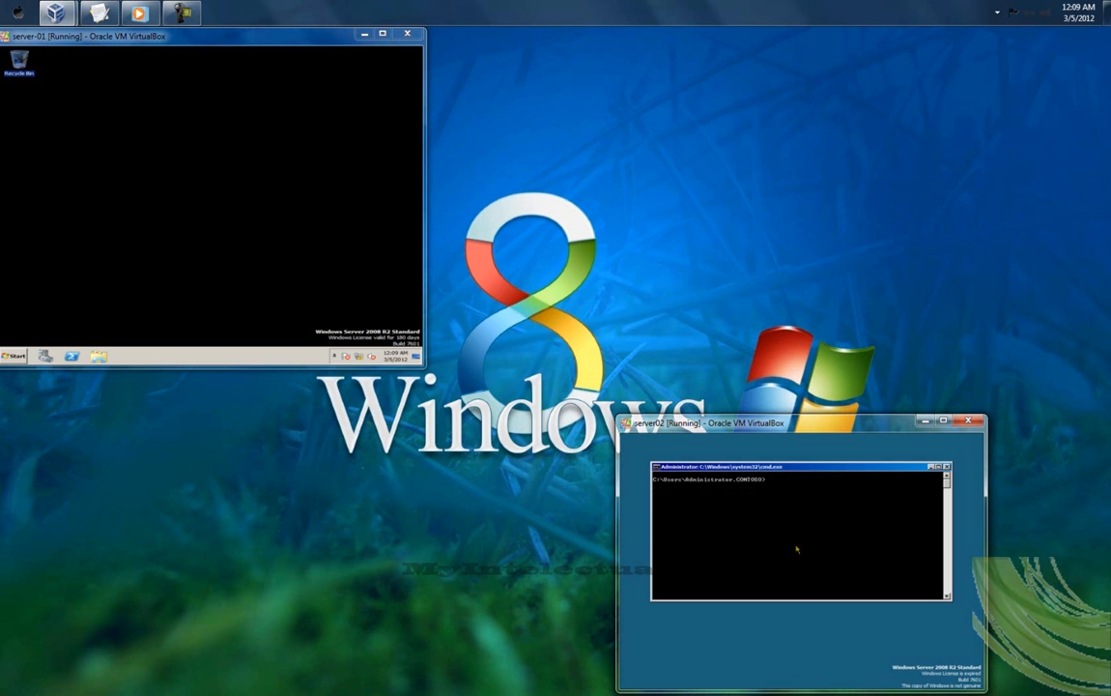
- On server02, run dcpromo.exe /?:Promotion to list the promotion unattend parameters
{"action": "left_click", "coordinate": [958, 418]}
{"action": "type", "text": "dc"}
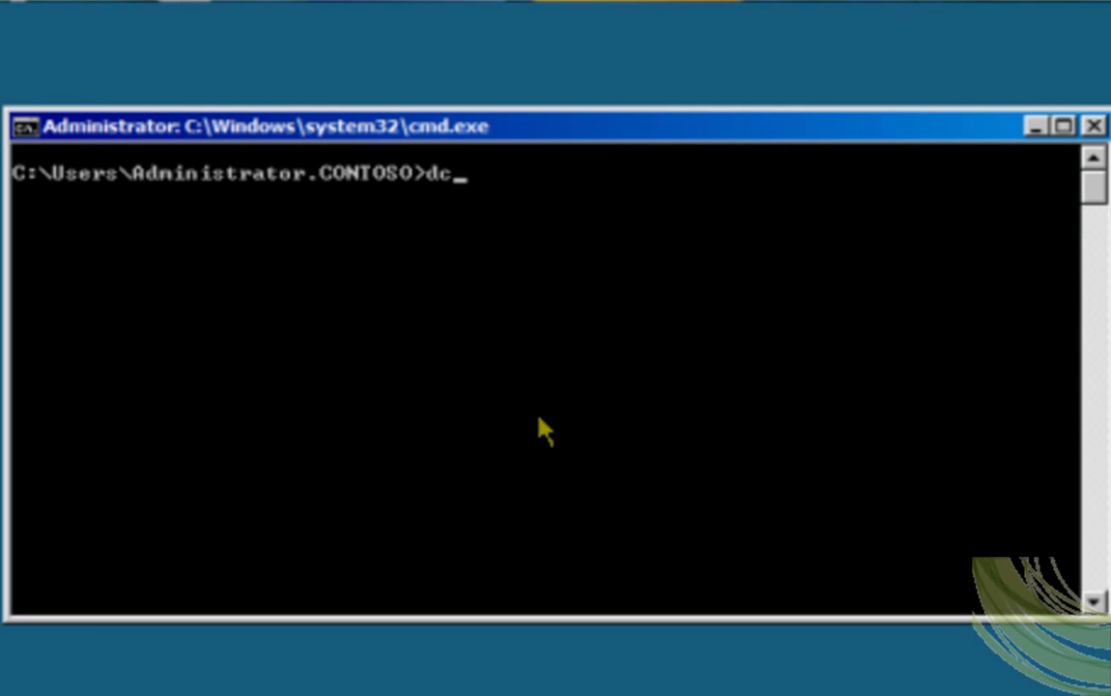
{"action": "type", "text": "pron"}
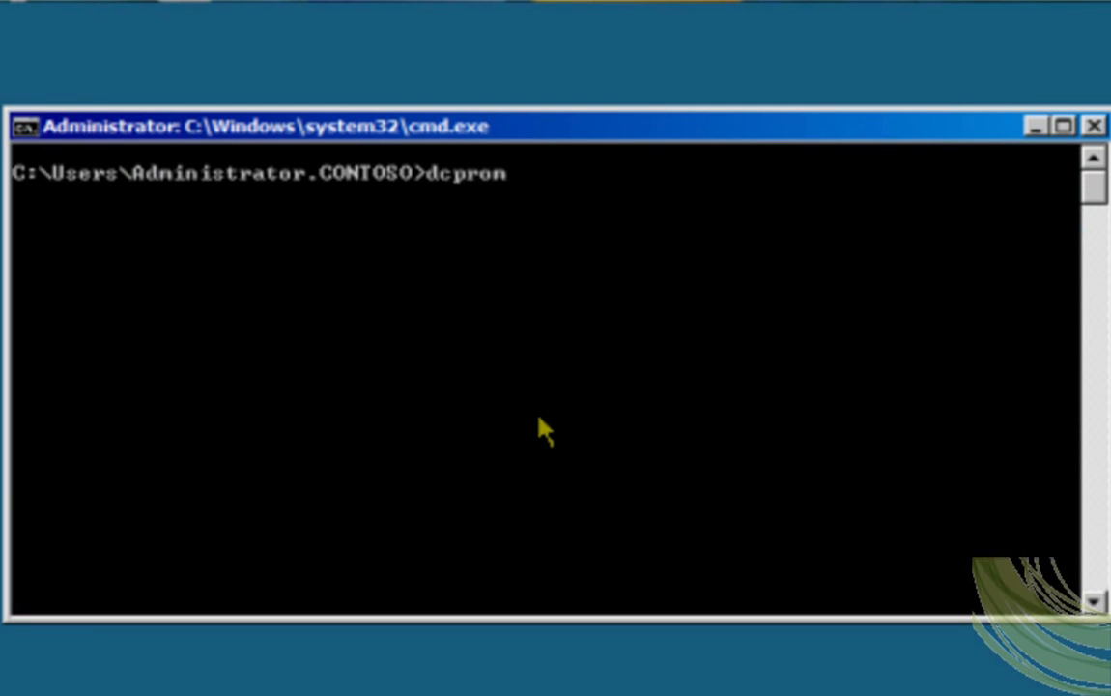
{"action": "type", "text": "o"}
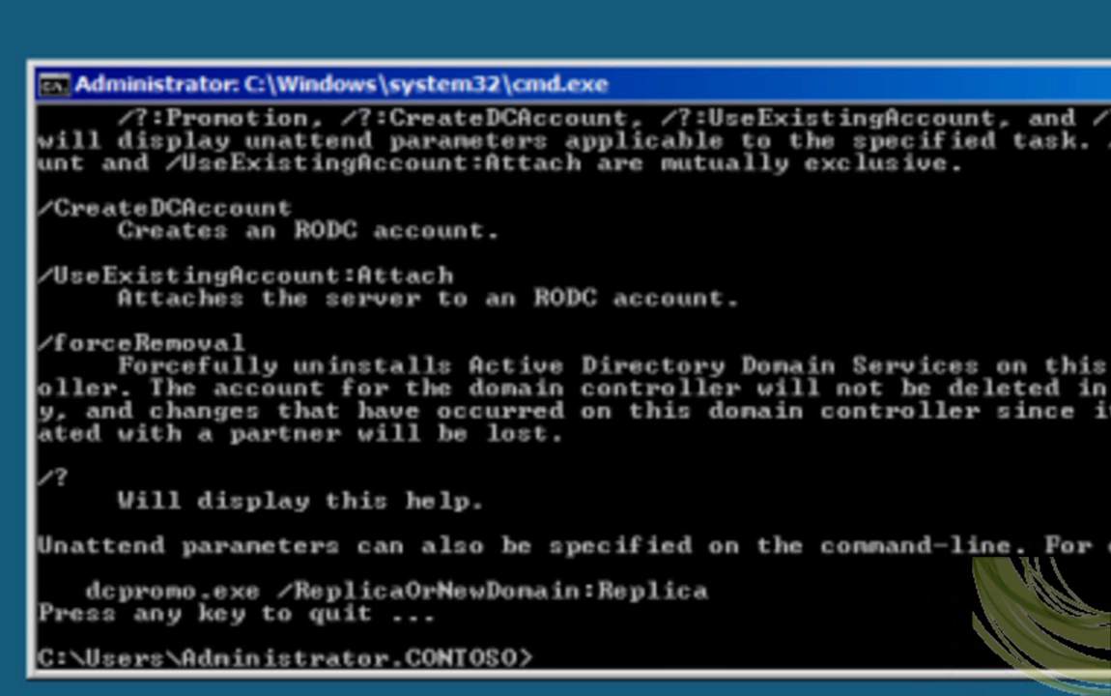
{"action": "type", "text": "dcpromo.exe /?"}
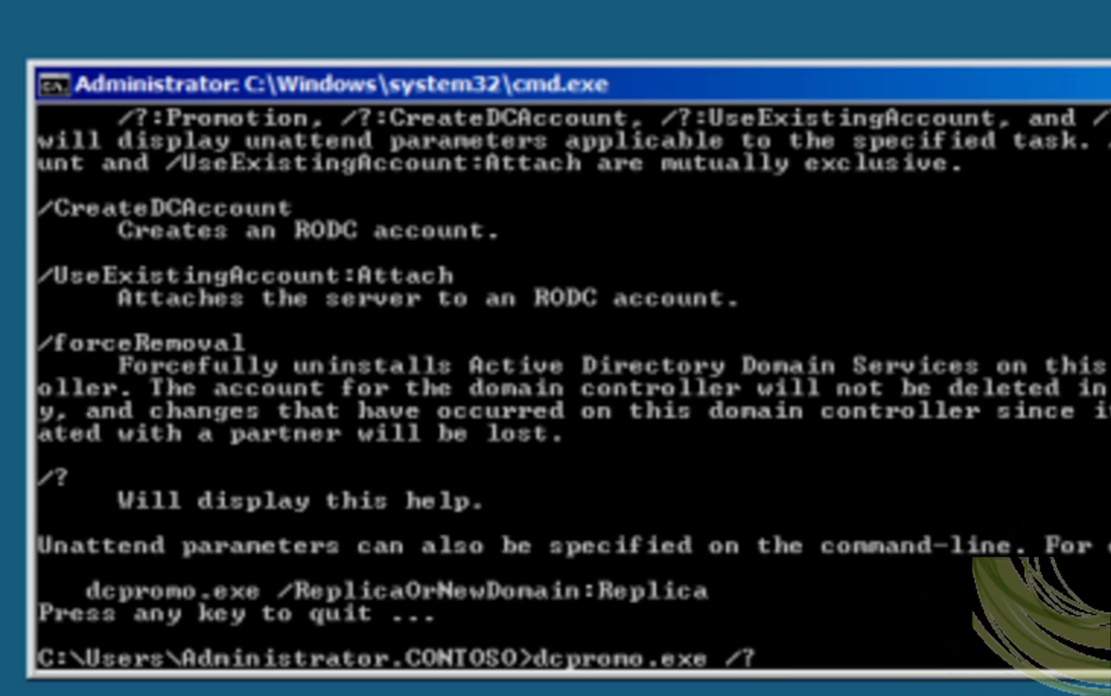
{"action": "type", "text": ":"}
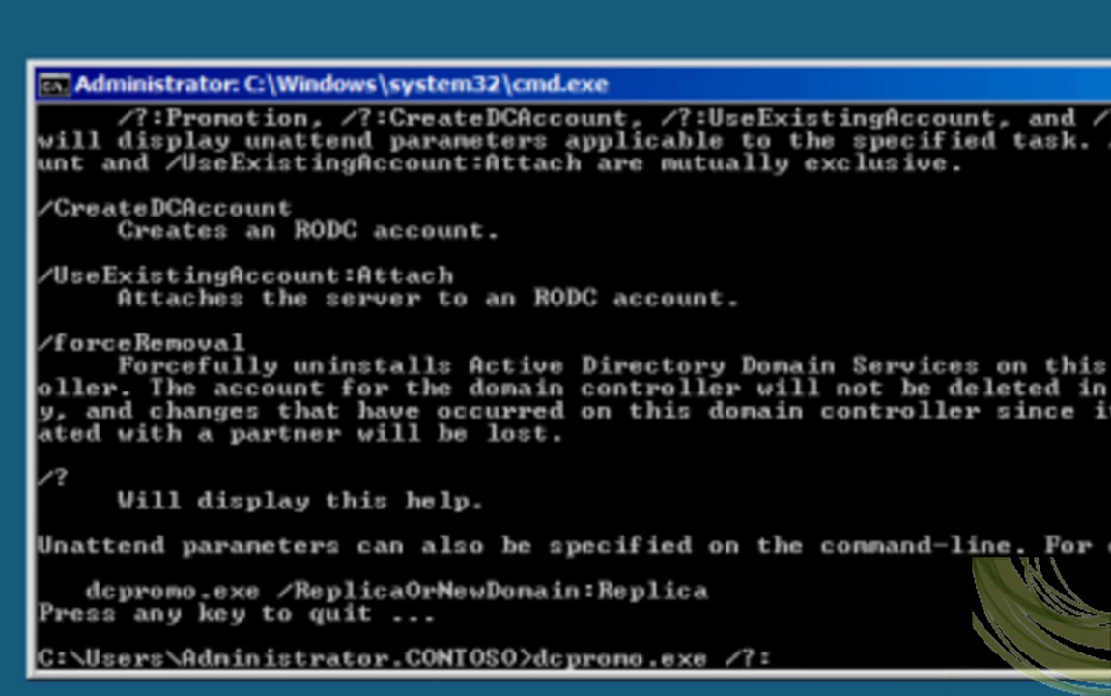
{"action": "type", "text": "Promo"}
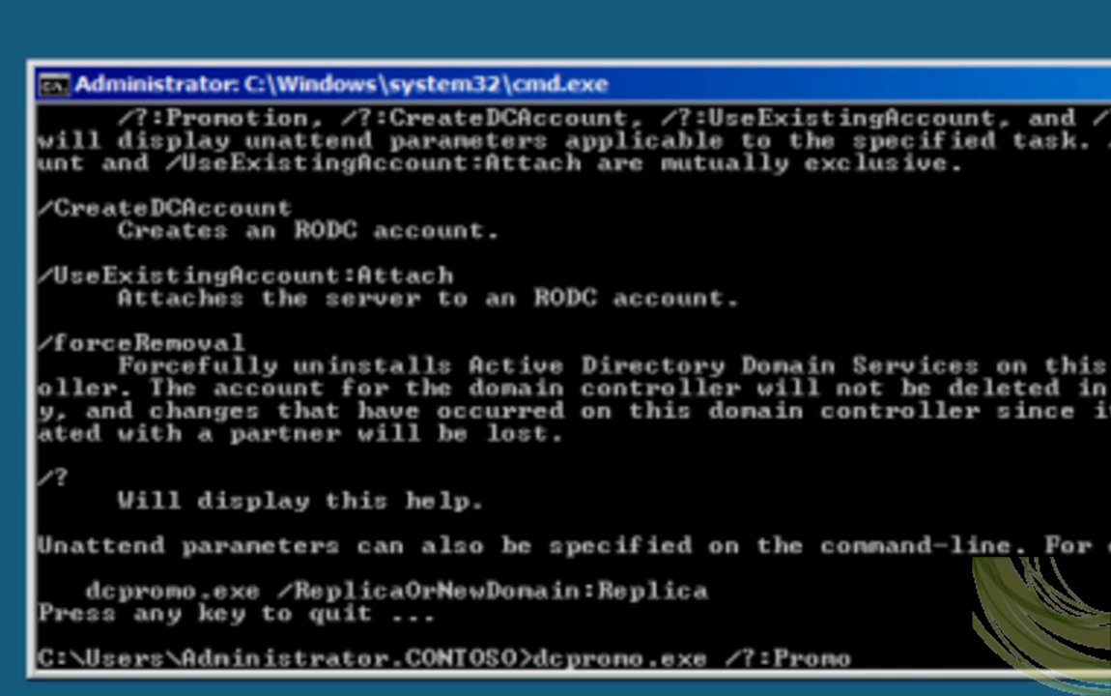
{"action": "type", "text": "tion"}
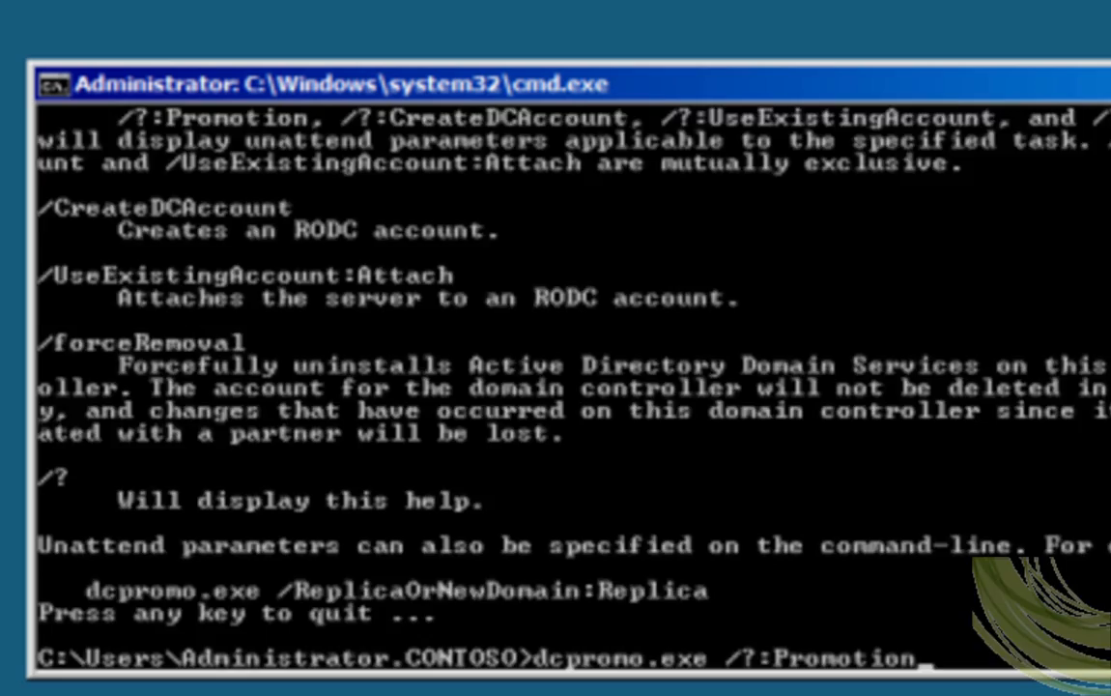
{"action": "key", "text": "Return"}
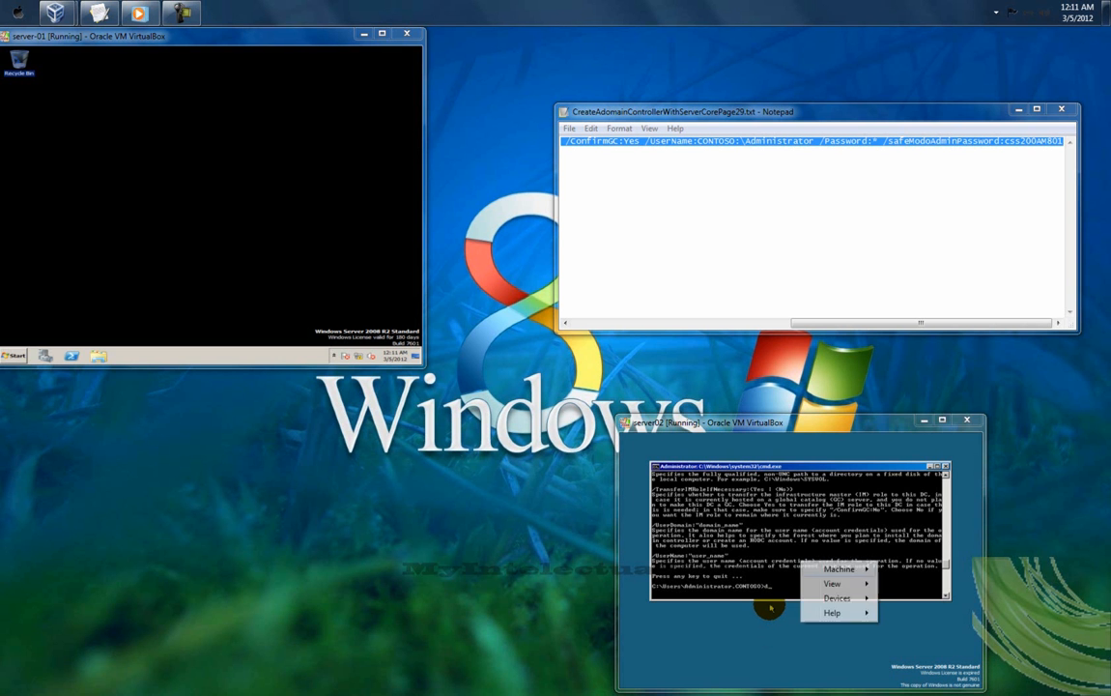
- On server02, type dcpromo /unattend /replicaOrNewDomain:replica /replicaDomainDNSName:contoso.com
{"action": "left_click", "coordinate": [834, 597]}
{"action": "type", "text": "dcpromo /"}
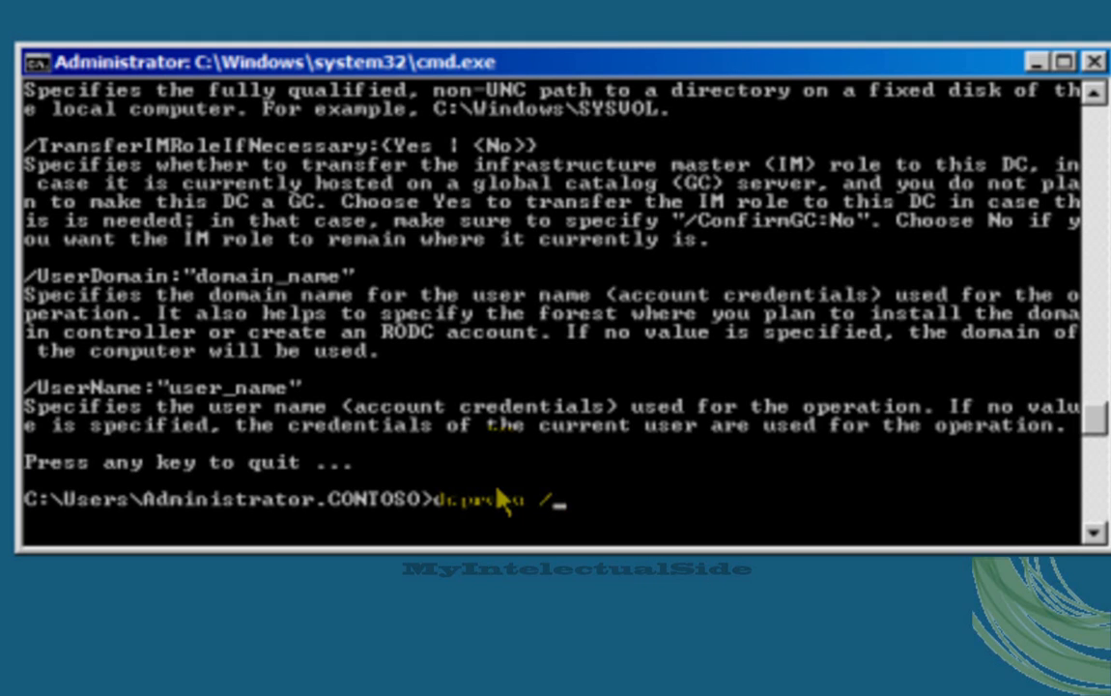
{"action": "type", "text": "u"}
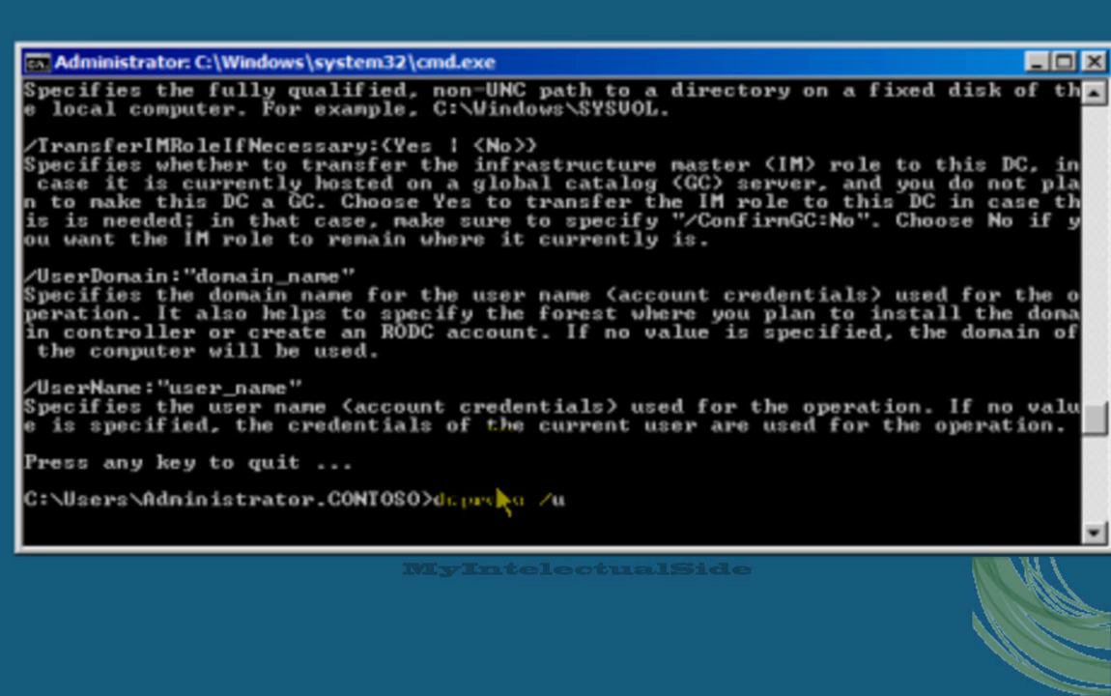
{"action": "type", "text": "n"}
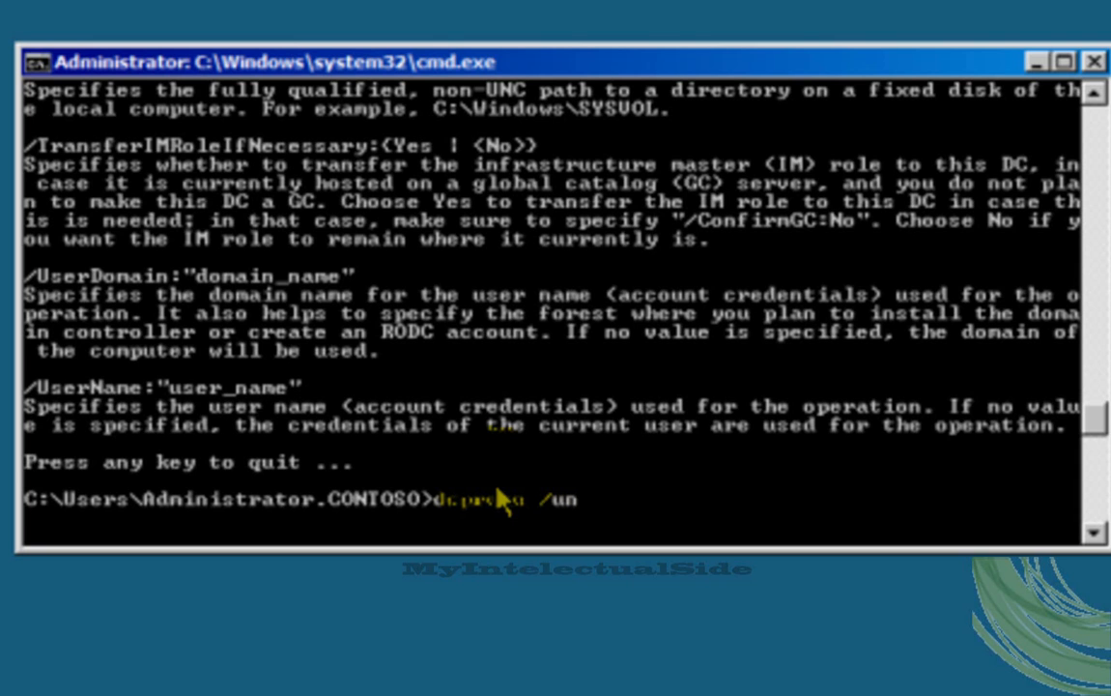
{"action": "type", "text": "attend"}
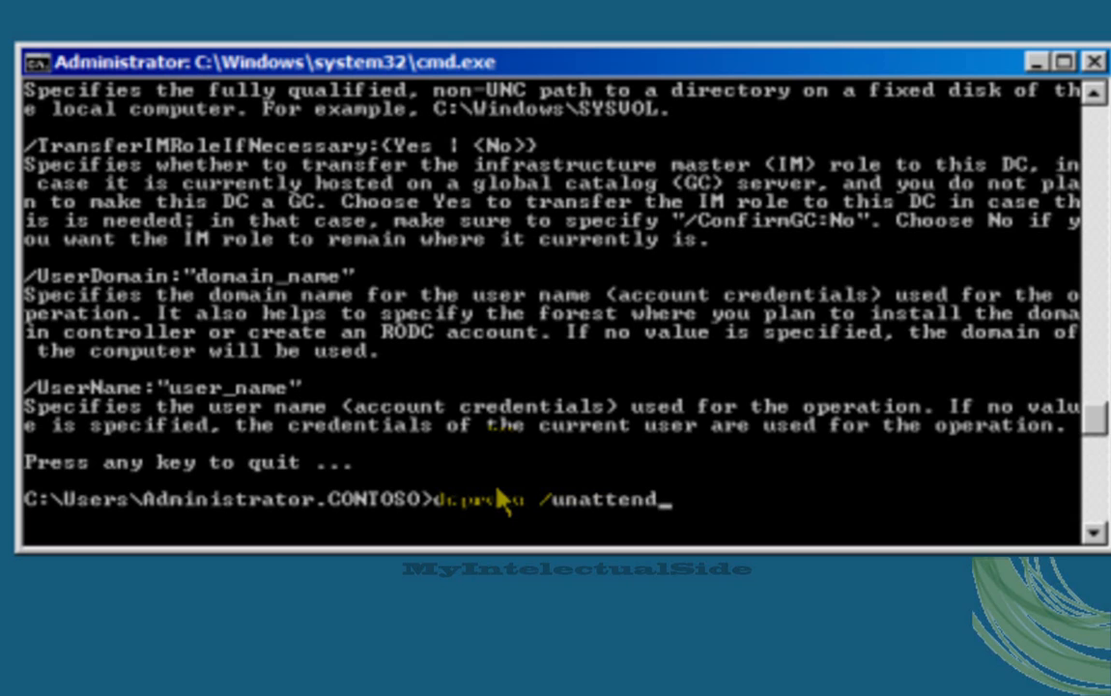
{"action": "type", "text": "/replic"}
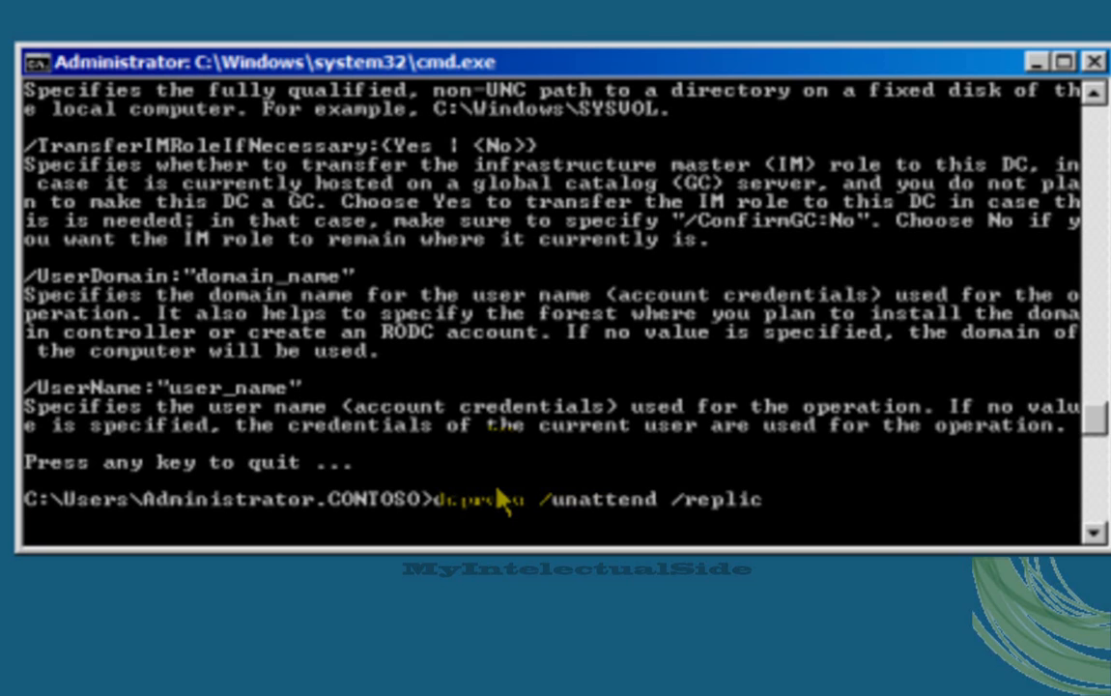
{"action": "type", "text": "a"}
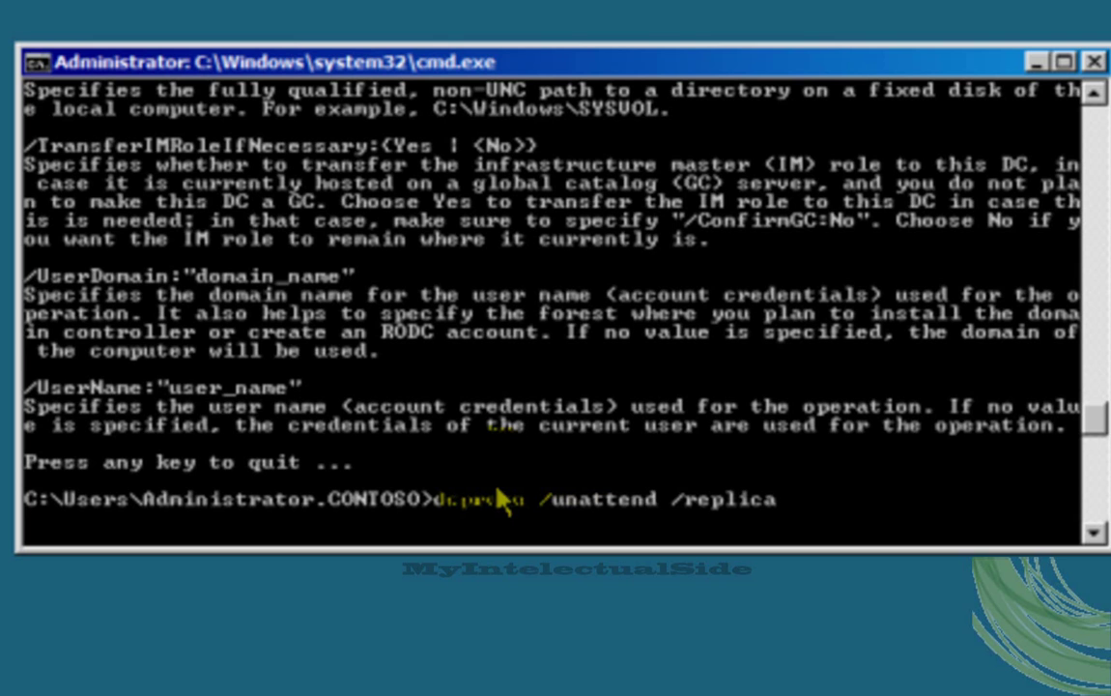
{"action": "type", "text": "OrNew"}
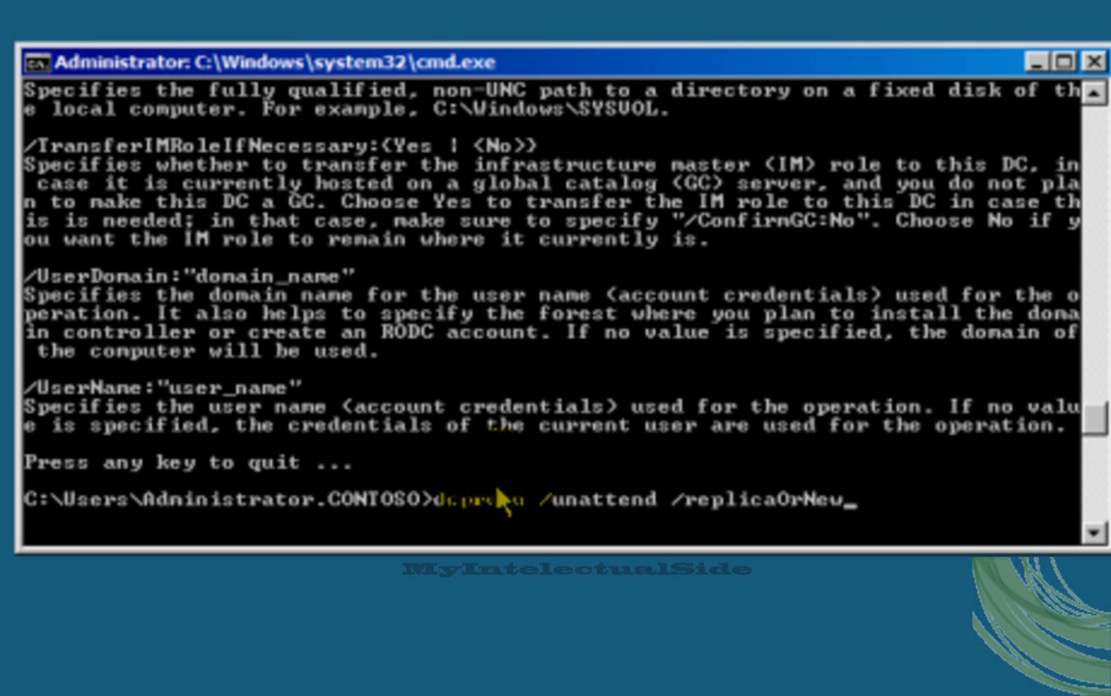
{"action": "type", "text": "Domain"}
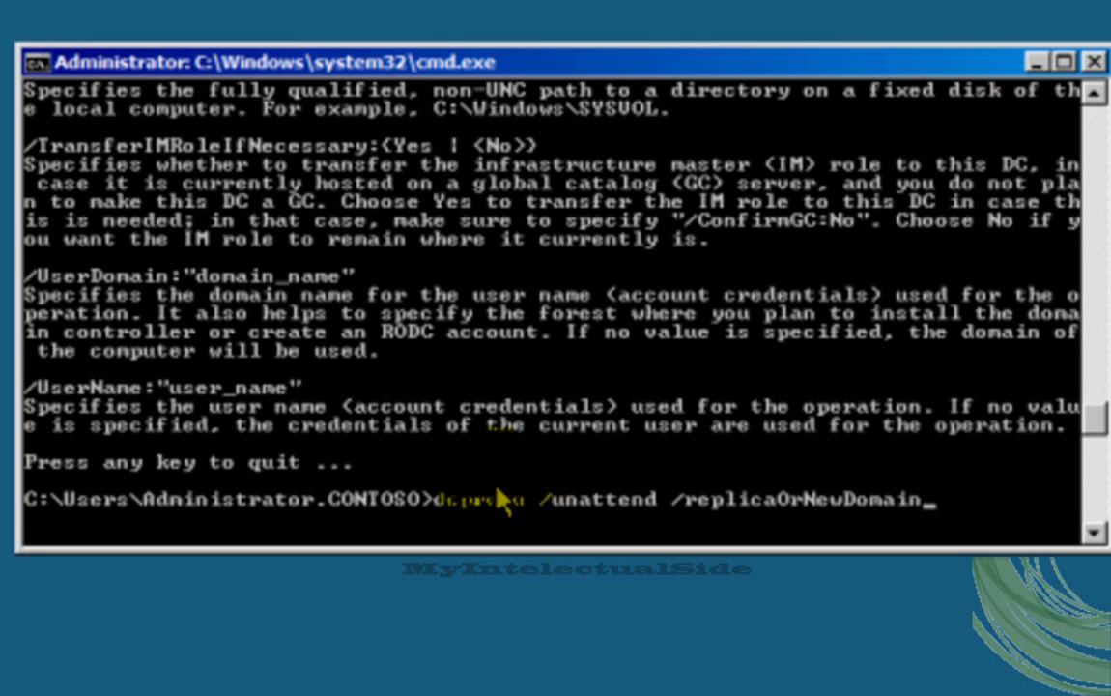
{"action": "type", "text": ":replica"}
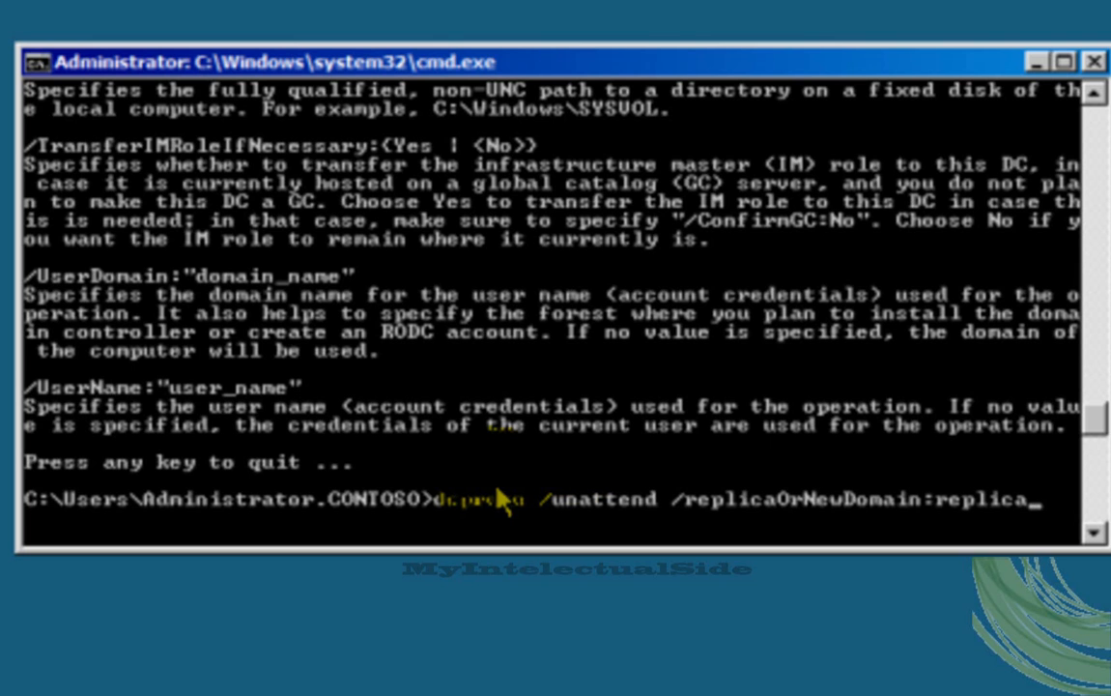
{"action": "type", "text": "/replica"}
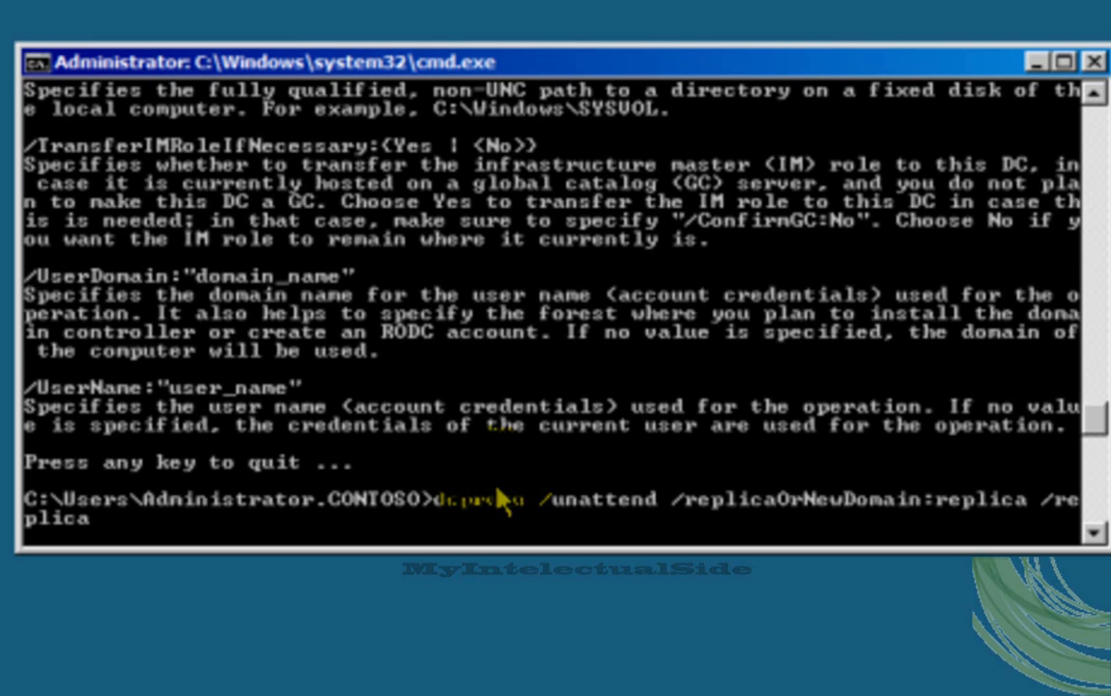
{"action": "type", "text": "Dom"}
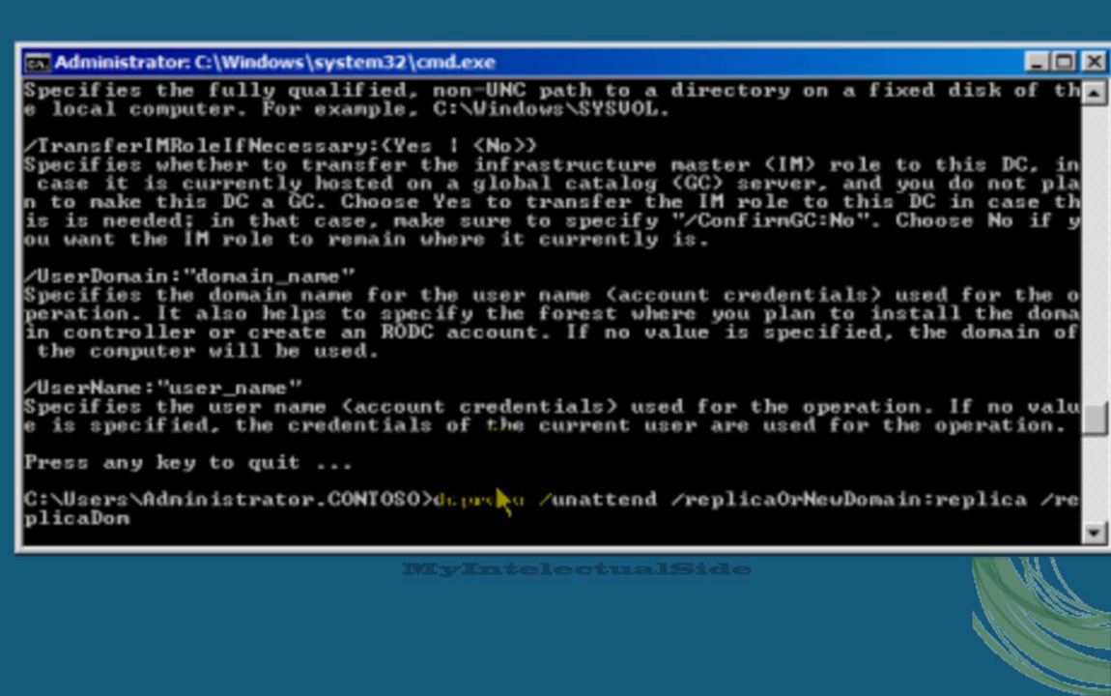
{"action": "type", "text": "DNSName:contoso"}
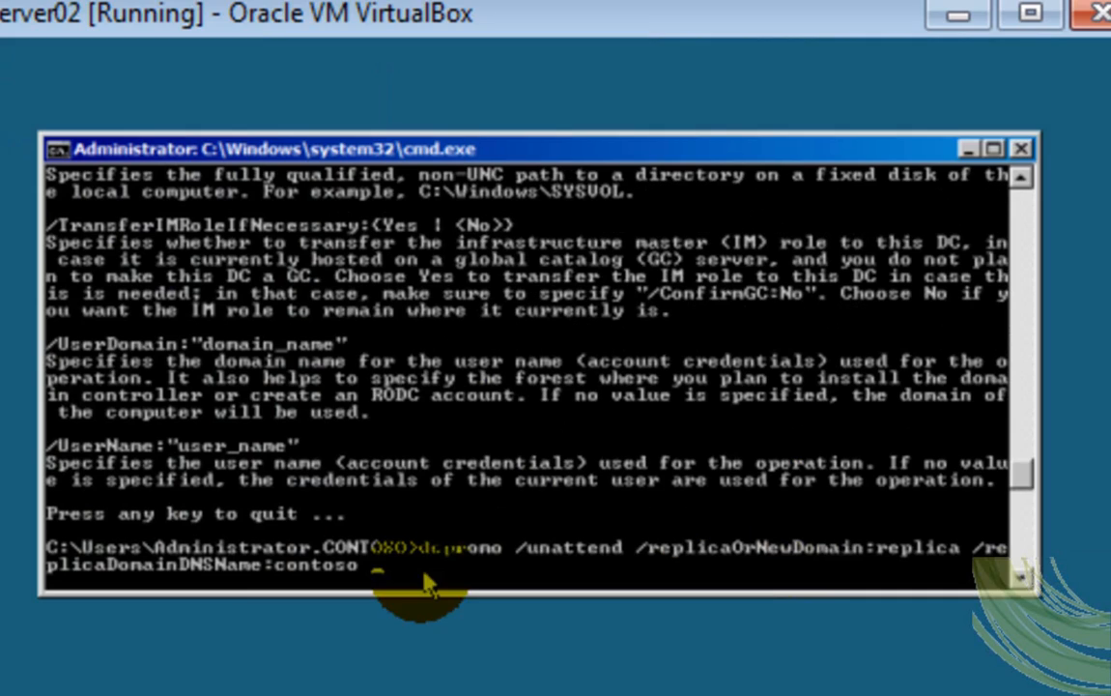
{"action": "type", "text": ".com /Confirm"}
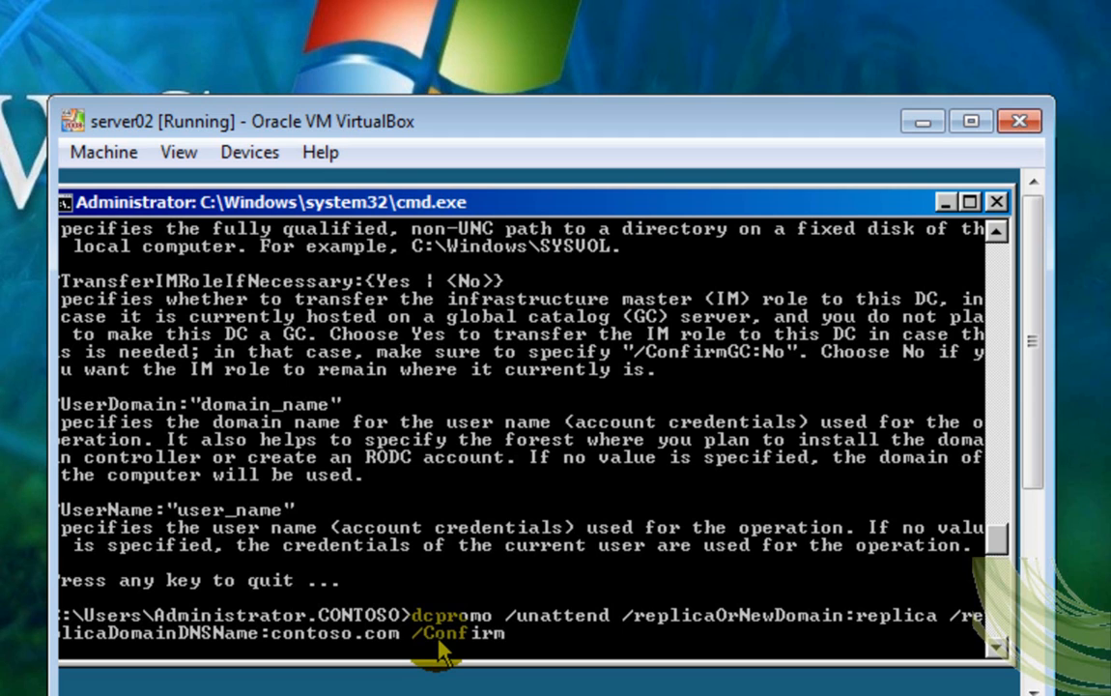
- Append the GC:Yes option and /UserName:CONTOSO\Administrator to server02's dcpromo command
{"action": "type", "text": "GC"}
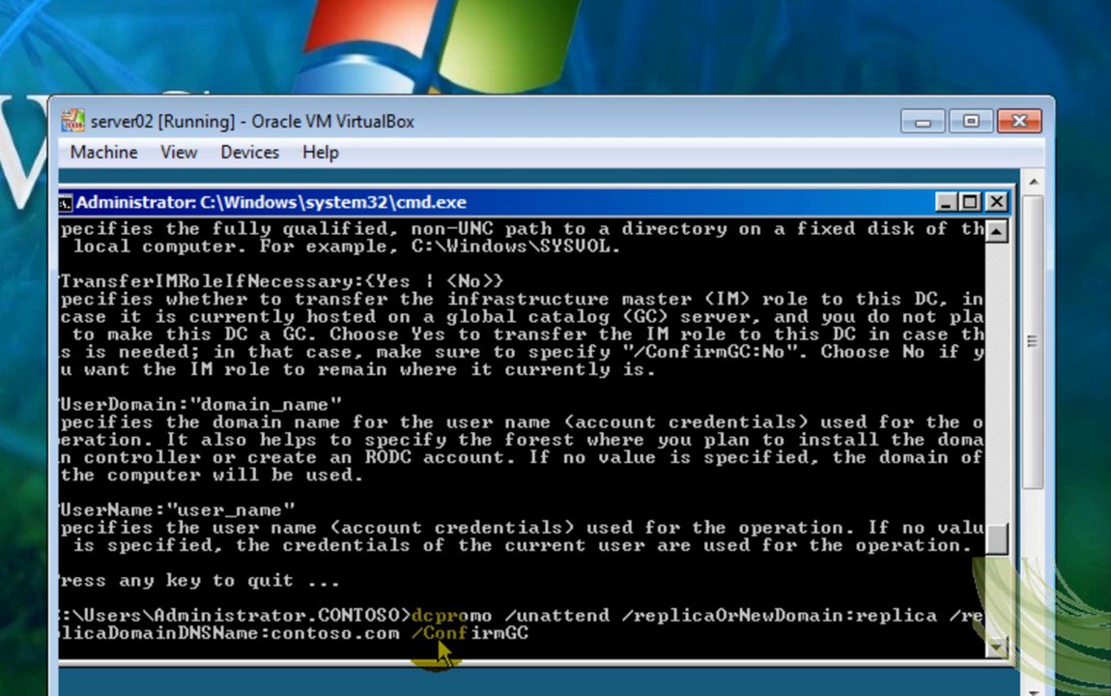
{"action": "type", "text": ":"}
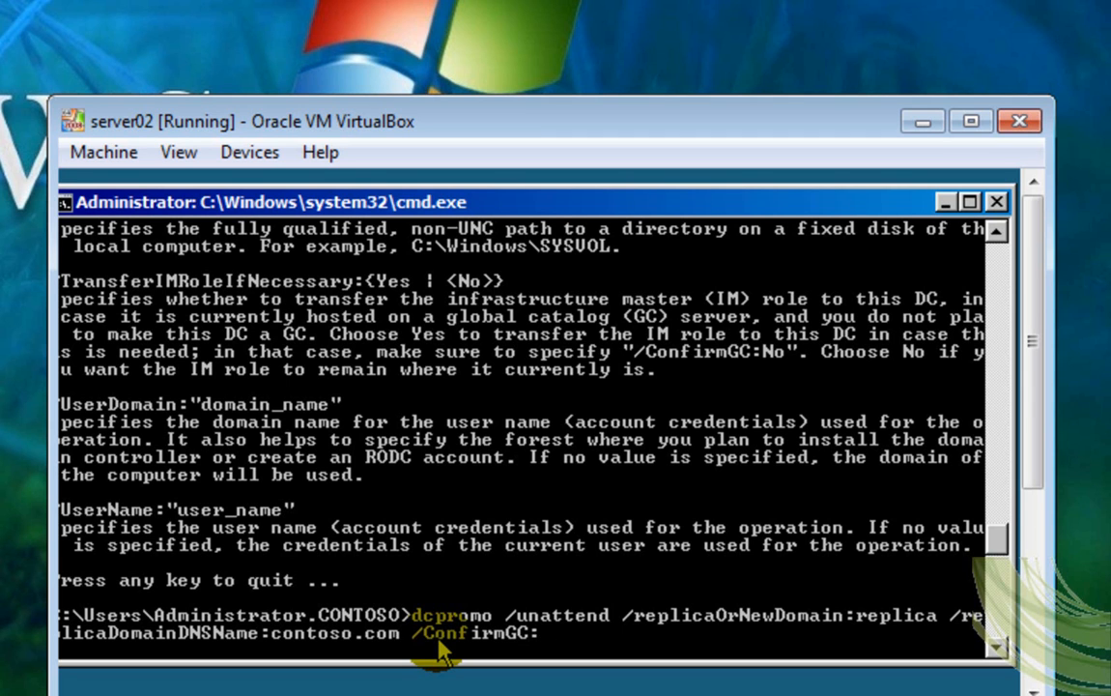
{"action": "type", "text": "Yes"}
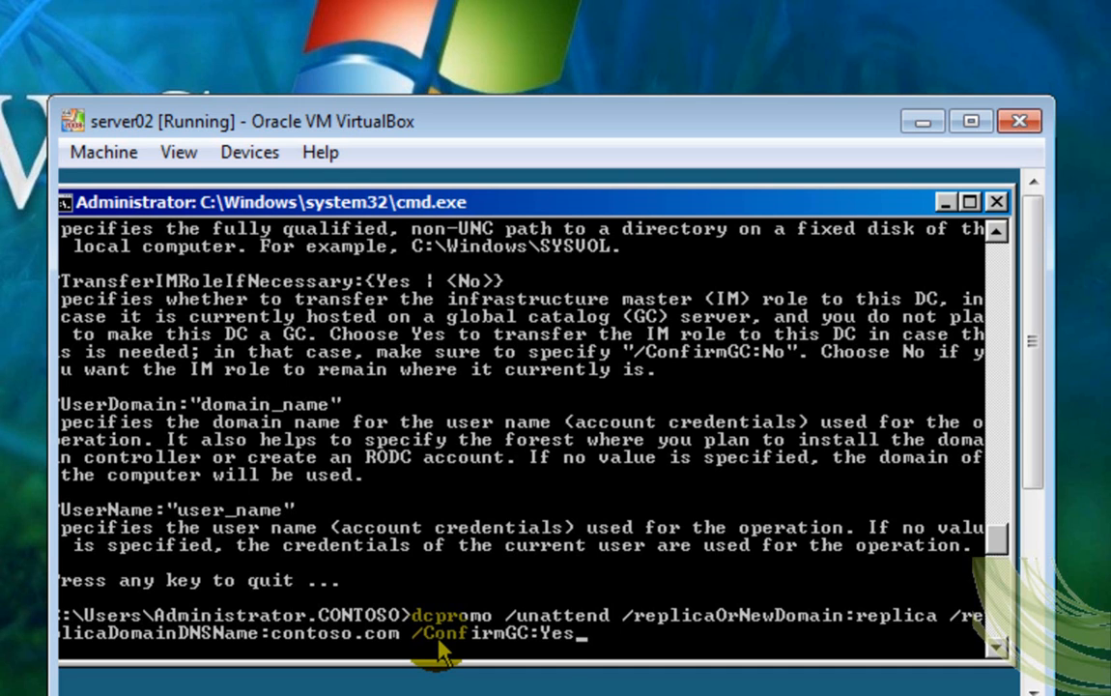
{"action": "type", "text": "/Username"}
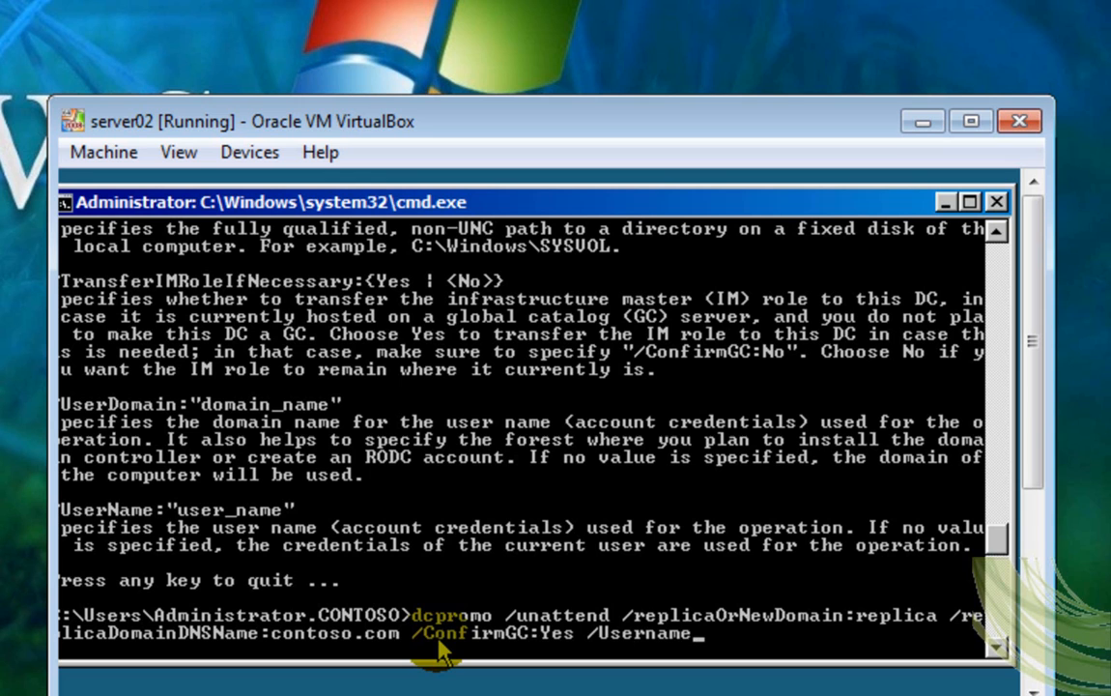
{"action": "key", "text": "BackSpace"}
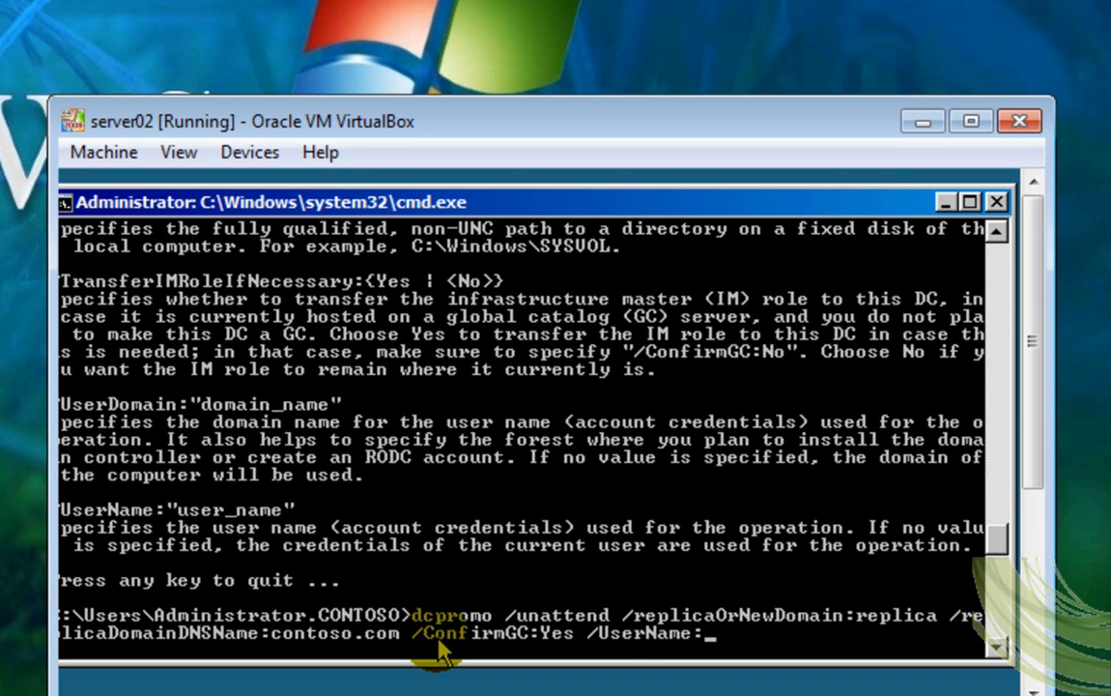
{"action": "type", "text": "CONTOSO:"}
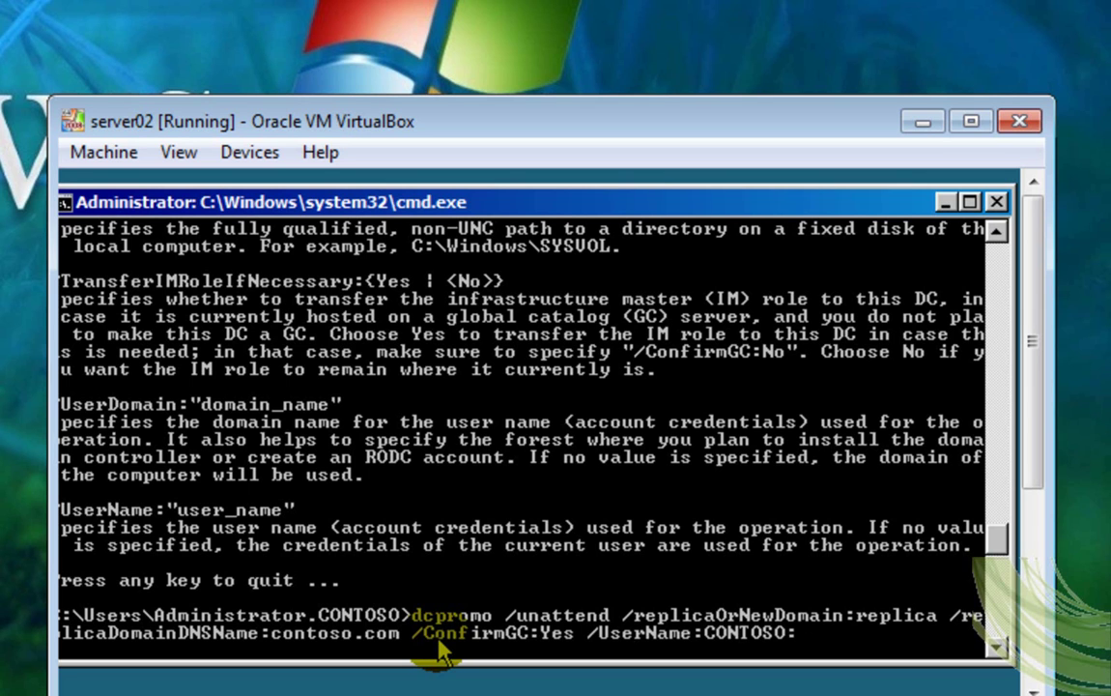
{"action": "type", "text": "\\Administra"}
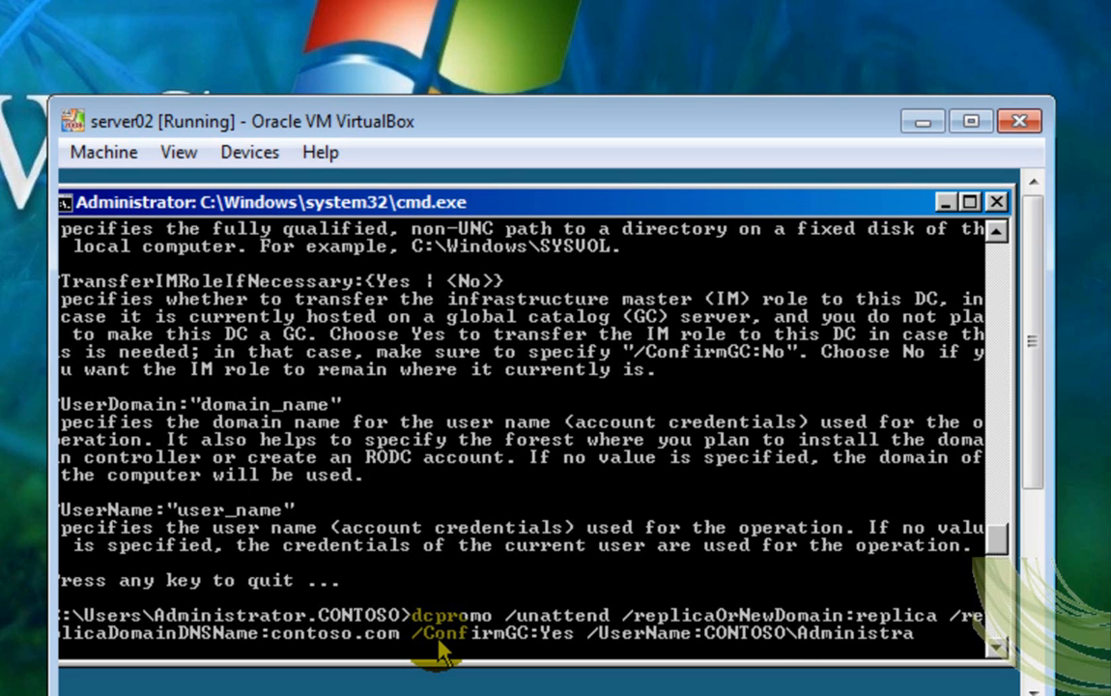
{"action": "type", "text": "tor"}
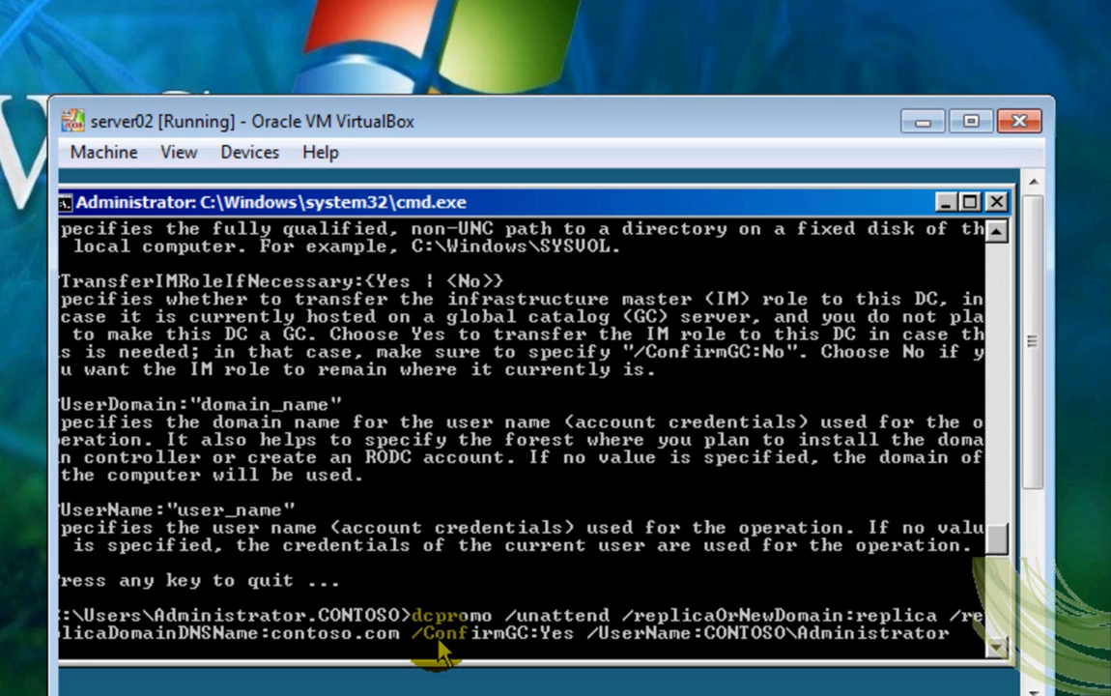
- Add the /Password and /safeModeAdminPassword options and run the command
{"action": "type", "text": "Password:css"}
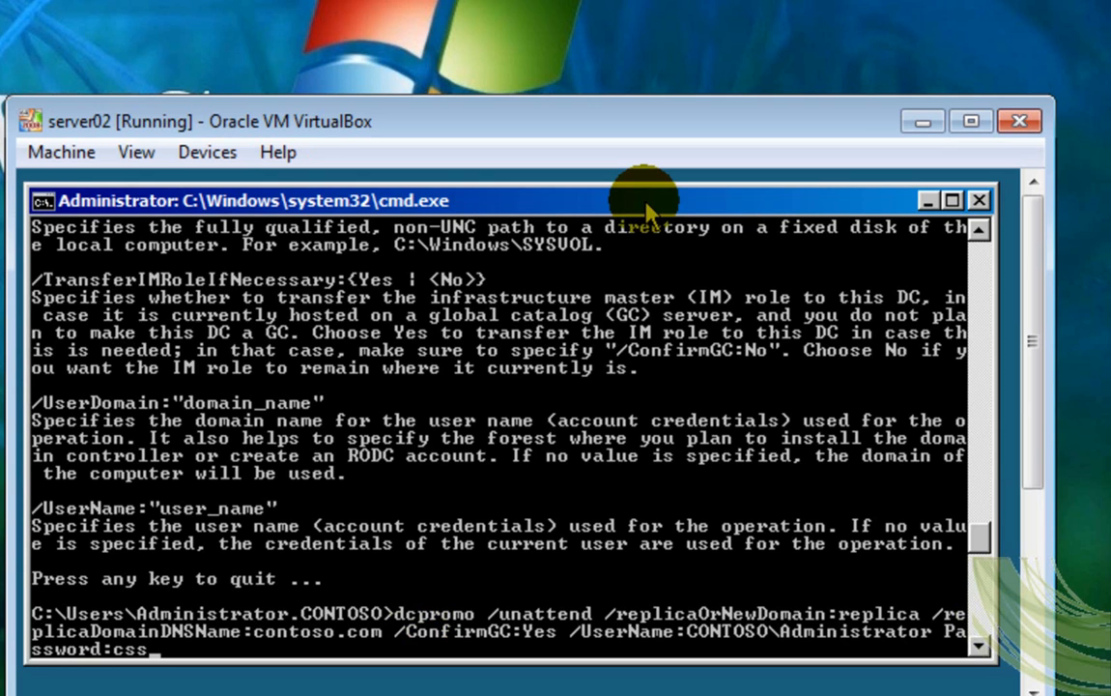
{"action": "type", "text": "200"}
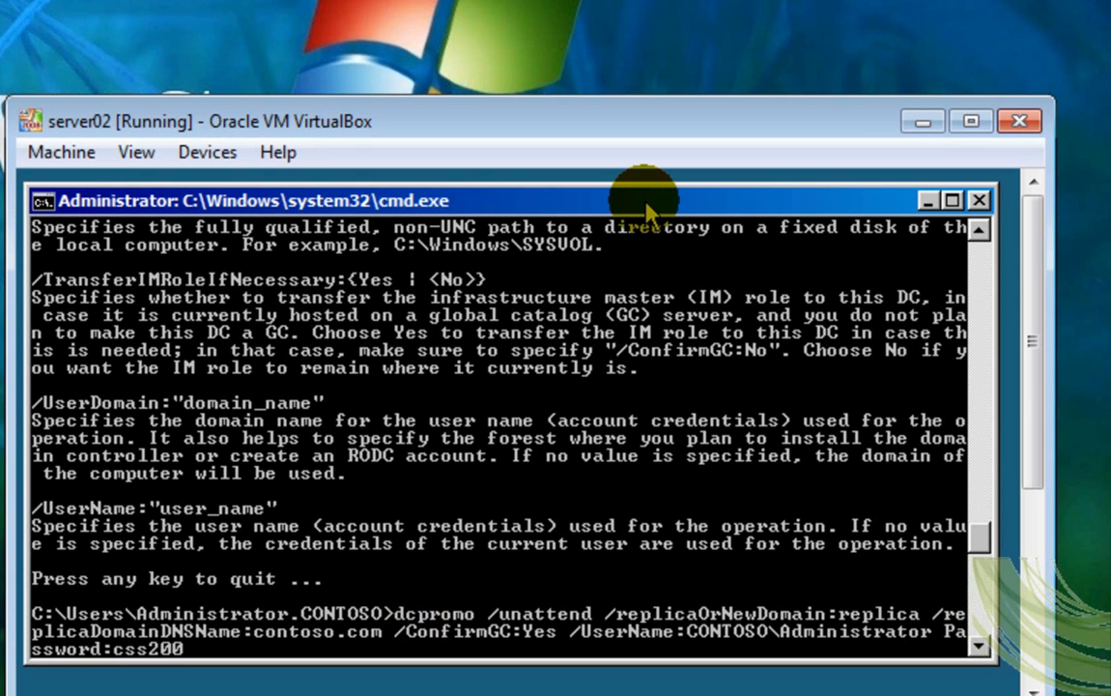
{"action": "type", "text": "AM801"}
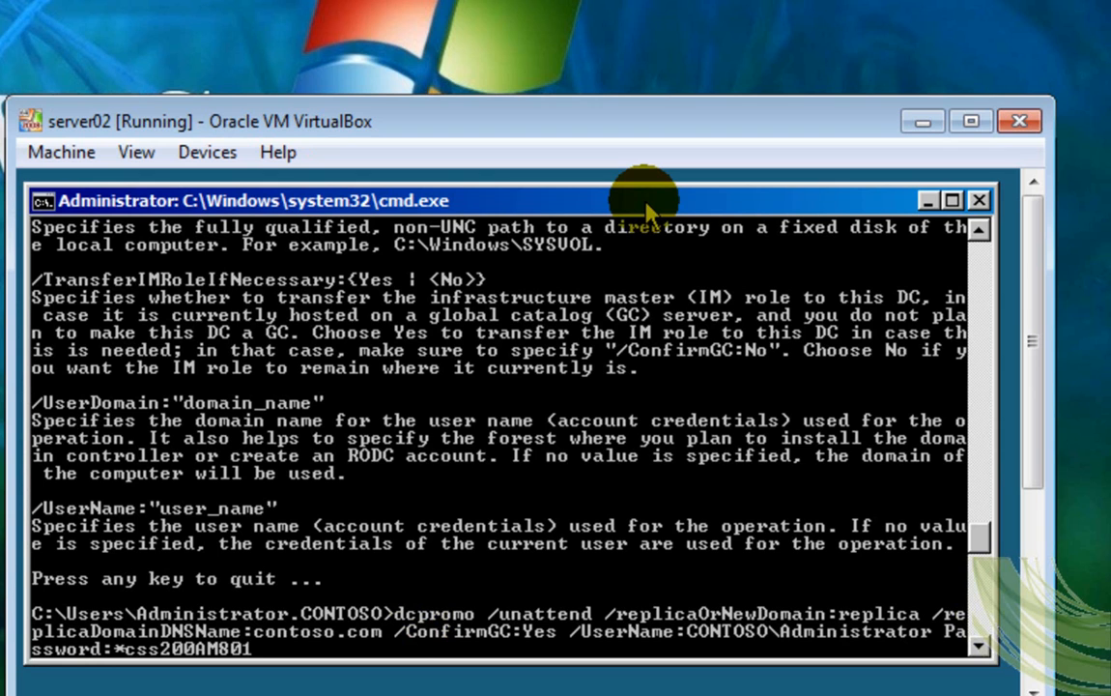
{"action": "type", "text": "/safeMode"}
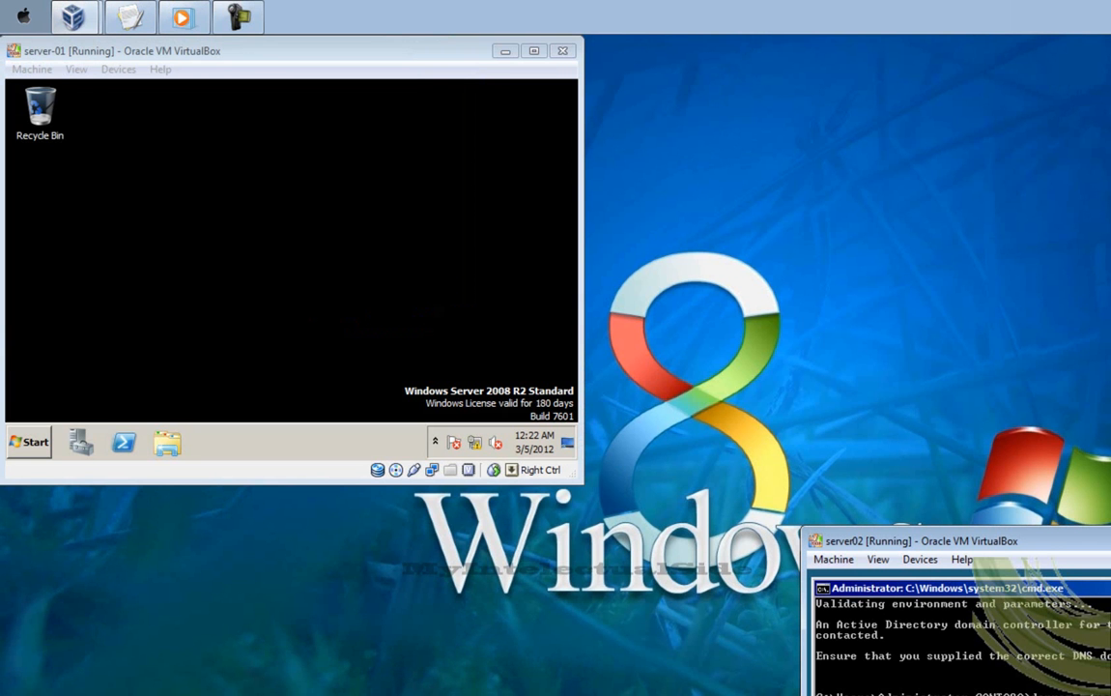
{"action": "mouse_move", "coordinate": [220, 227]}
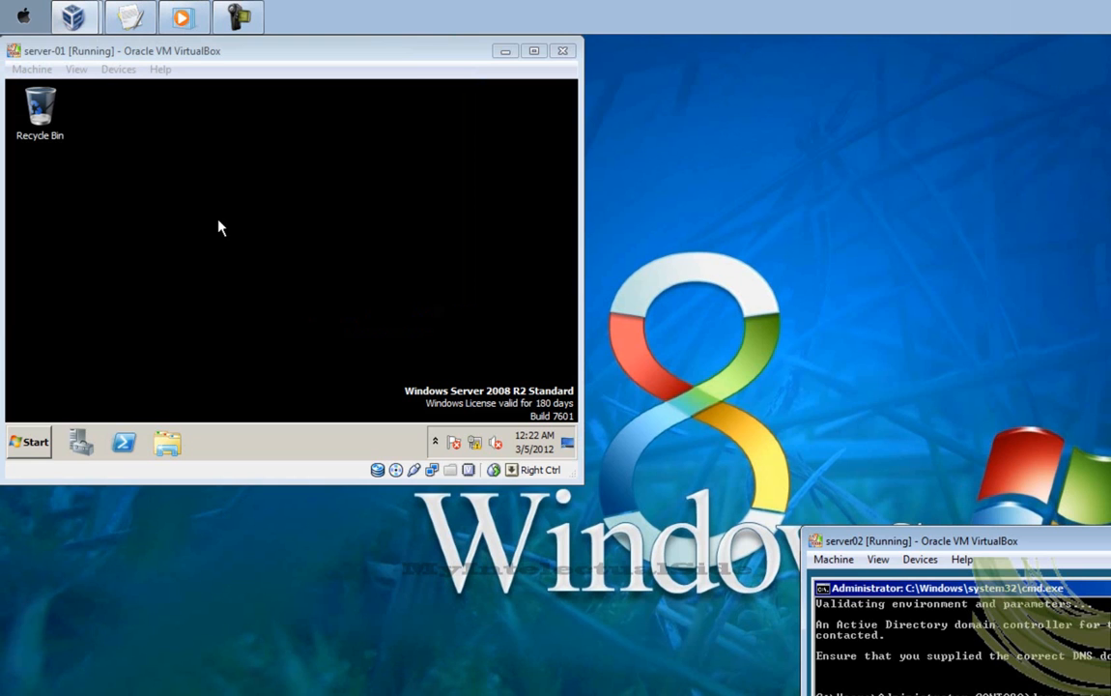
- Review server-01's Machine > Settings Network page, confirming Adapter 1 uses Host-only Adapter
{"action": "left_click", "coordinate": [533, 50]}
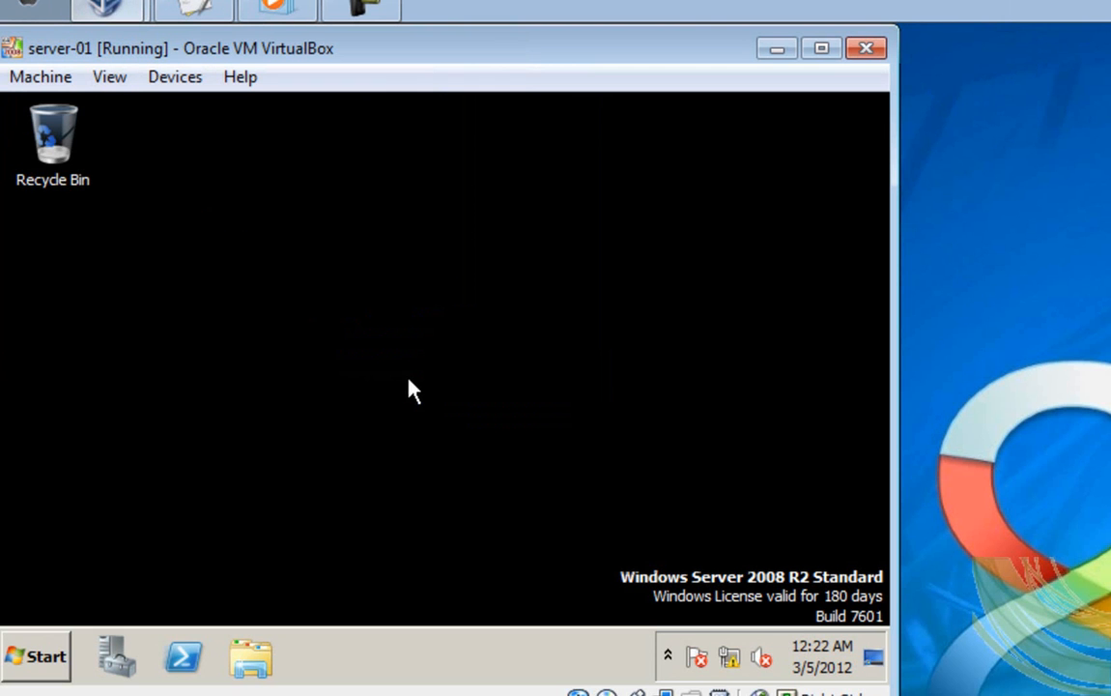
{"action": "left_click", "coordinate": [40, 76]}
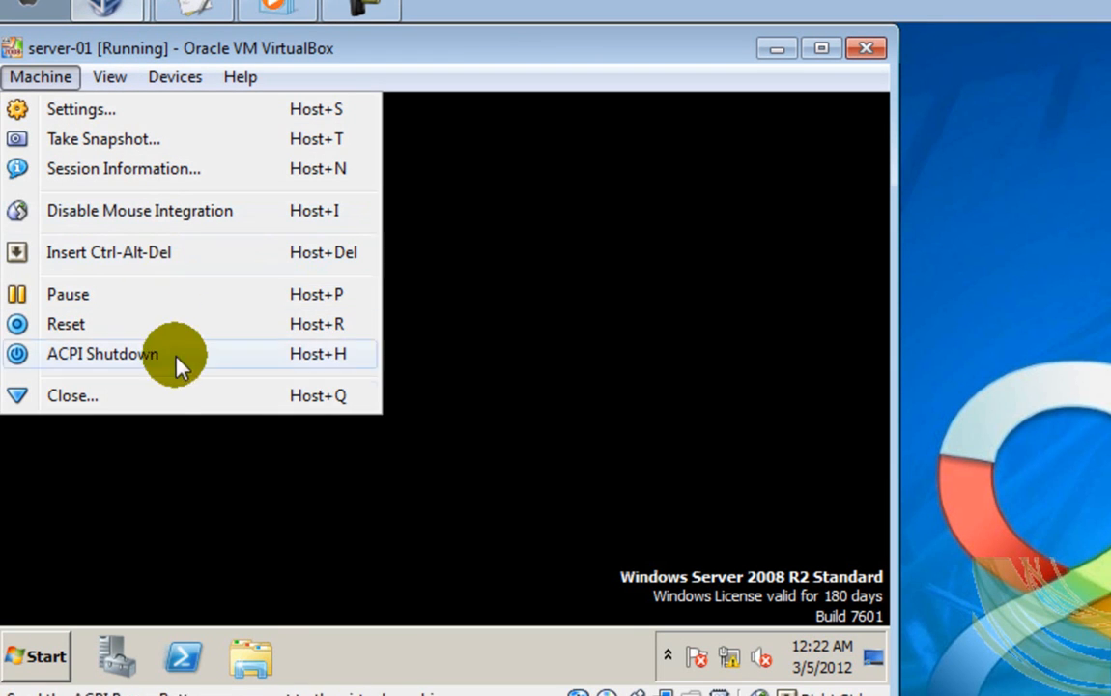
{"action": "left_click", "coordinate": [113, 76]}
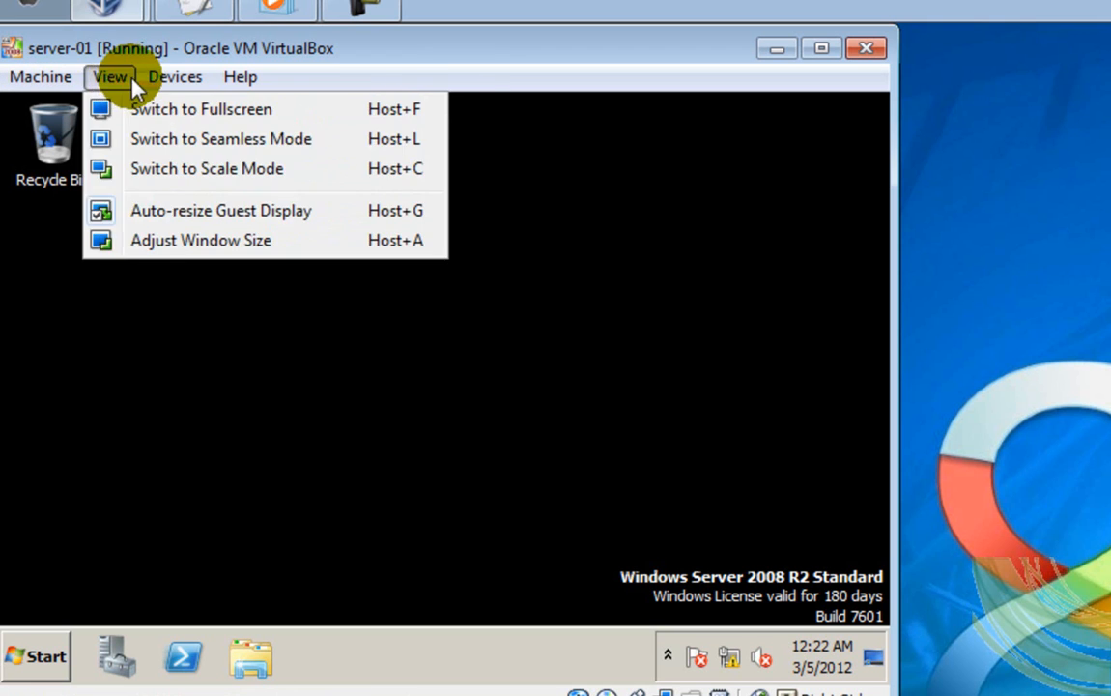
{"action": "left_click", "coordinate": [229, 175]}
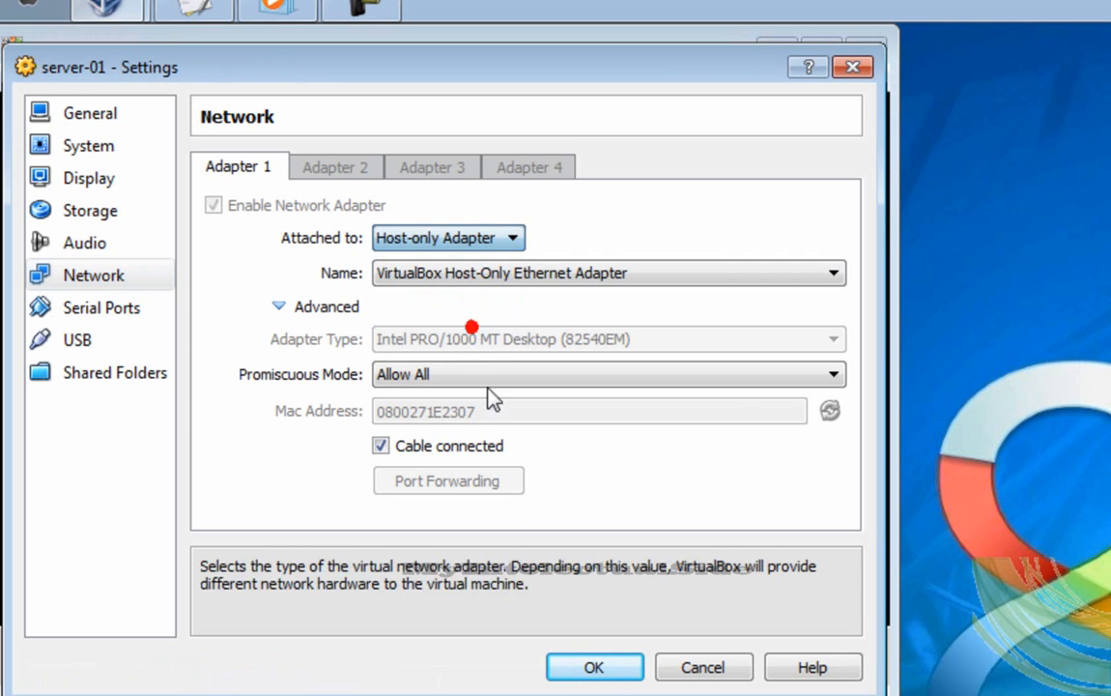
{"action": "left_click", "coordinate": [594, 666]}
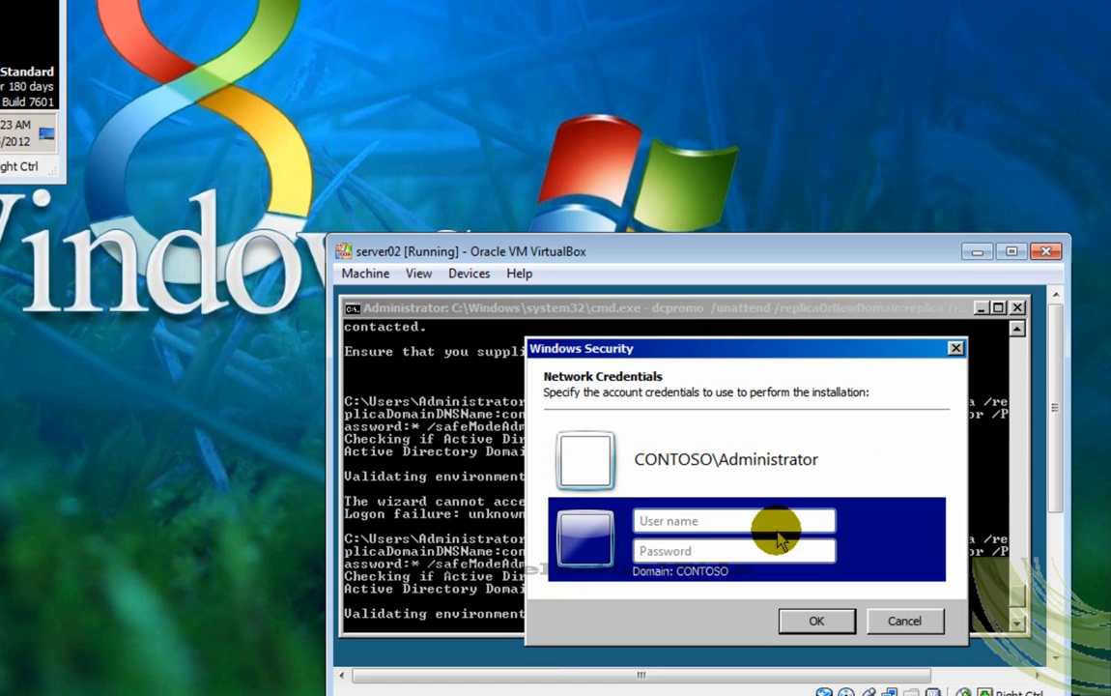
- Enter the Administrator user name and password in Network Credentials and submit
{"action": "left_click", "coordinate": [733, 520]}
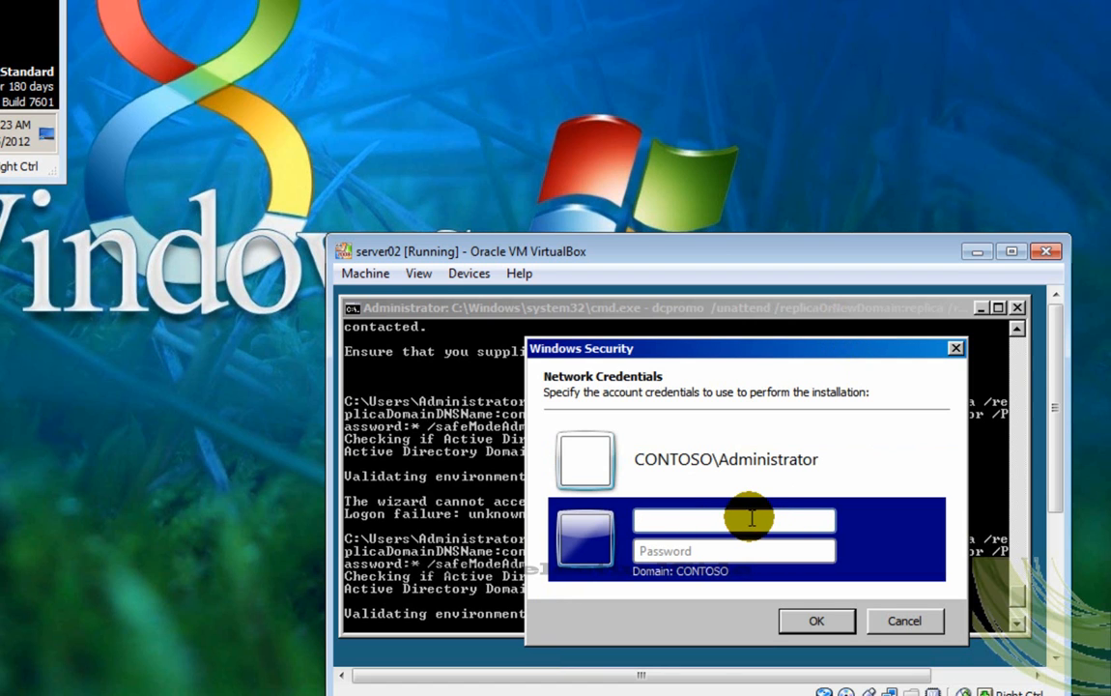
{"action": "type", "text": "AD"}
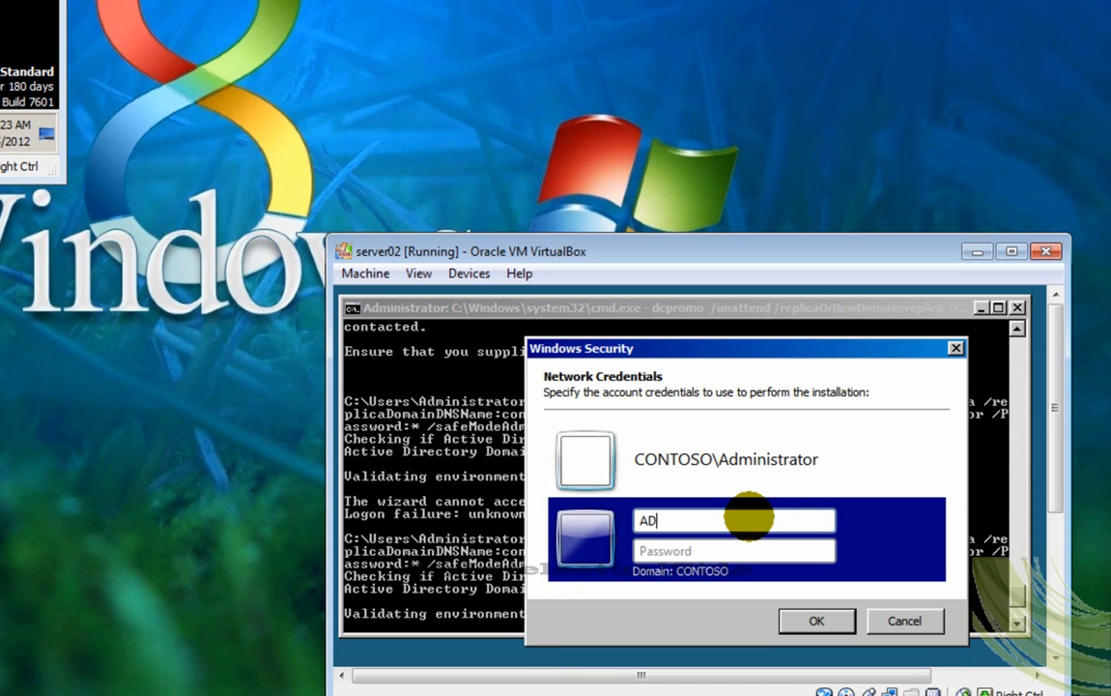
{"action": "type", "text": "Administrator"}
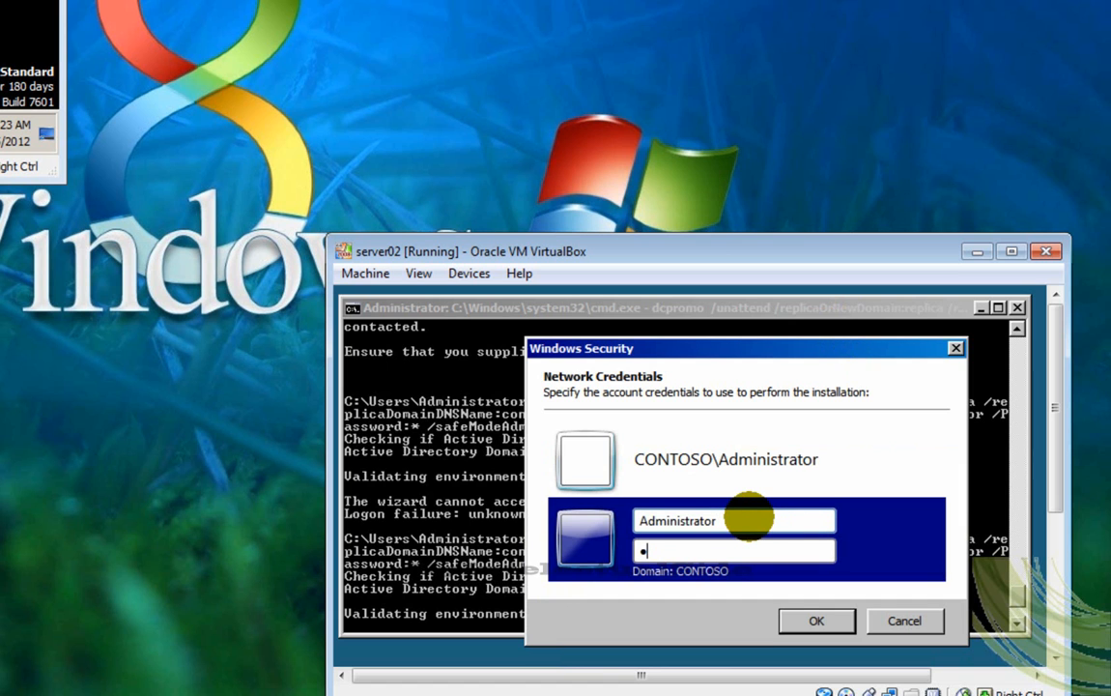
{"action": "left_click", "coordinate": [816, 620]}
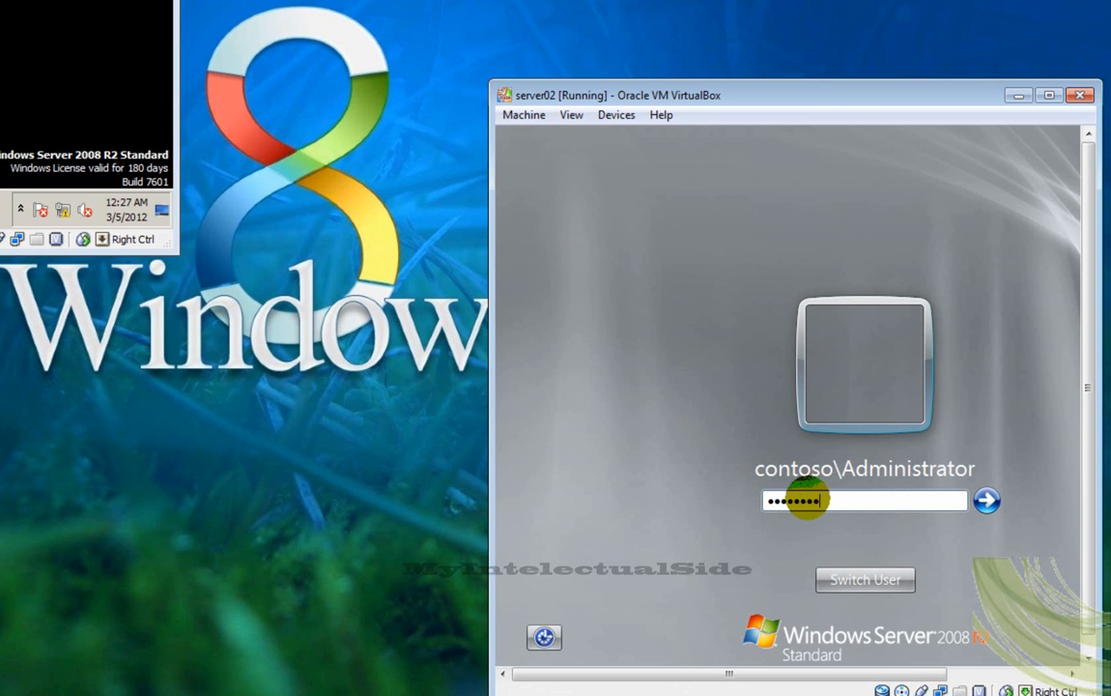
- Log in to server02 as contoso\Administrator, then minimize server02's VirtualBox window
{"action": "type", "text": "••"}
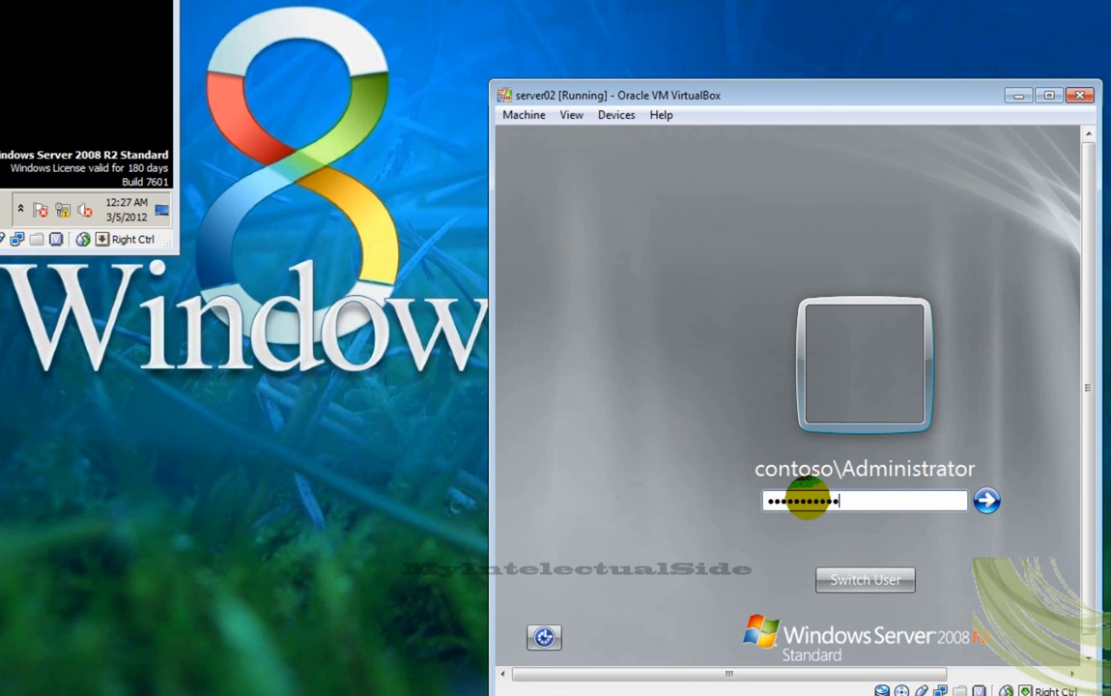
{"action": "left_click", "coordinate": [984, 500]}
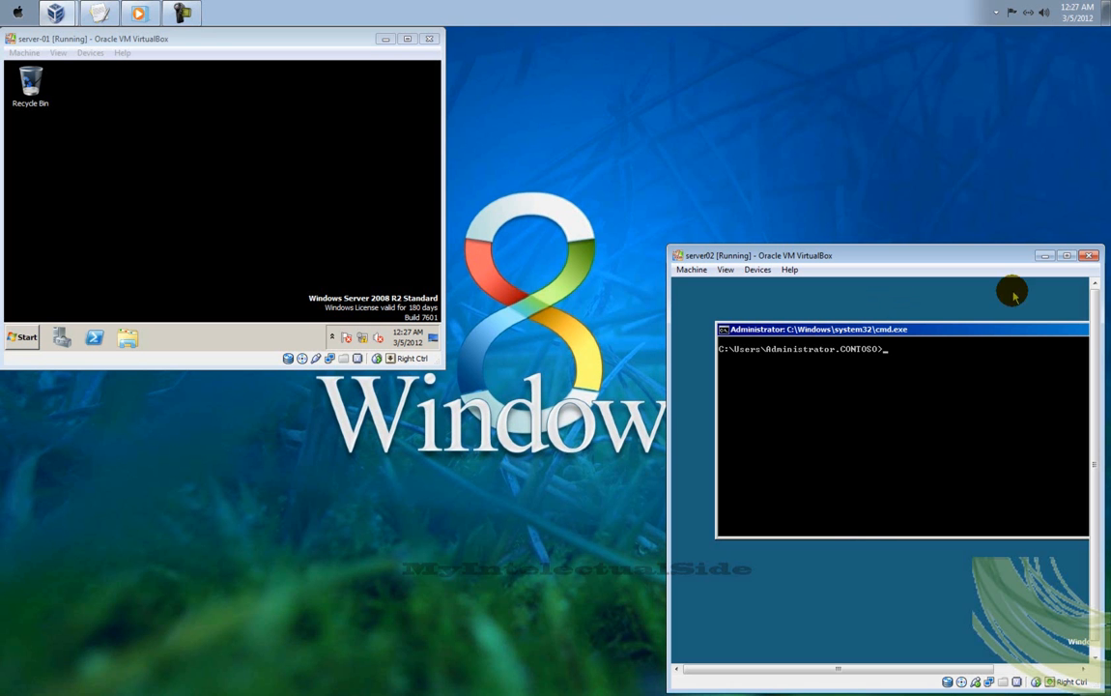
{"action": "left_click", "coordinate": [1087, 253]}
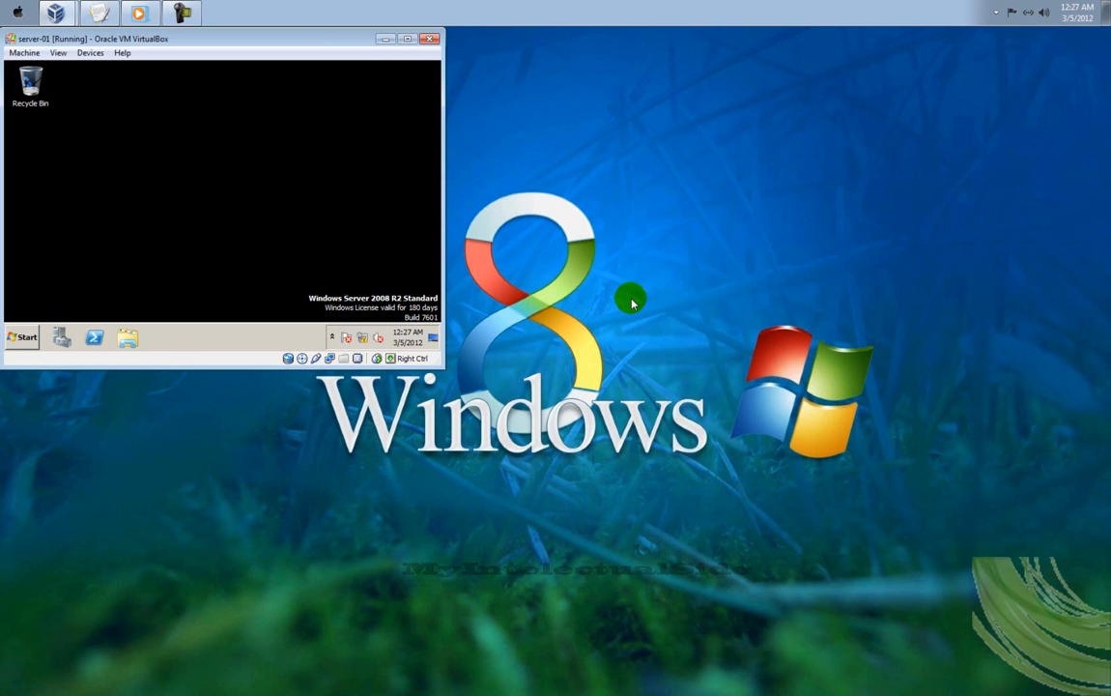